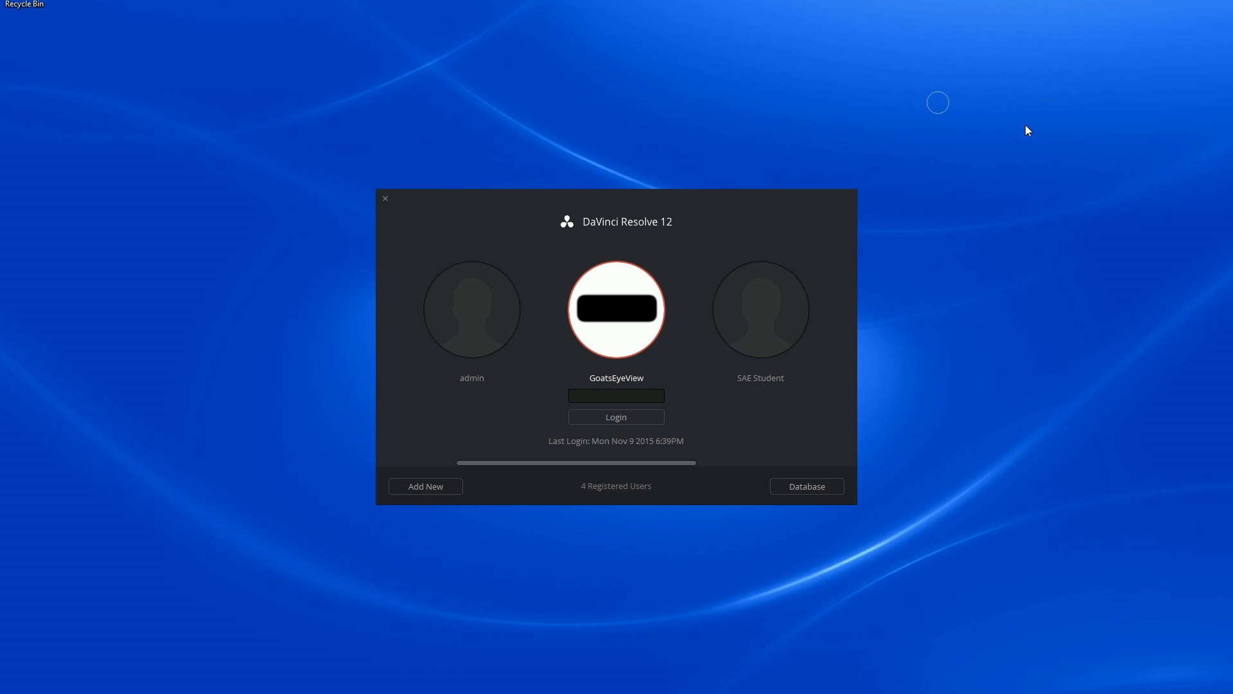
mouse_move(473, 347)
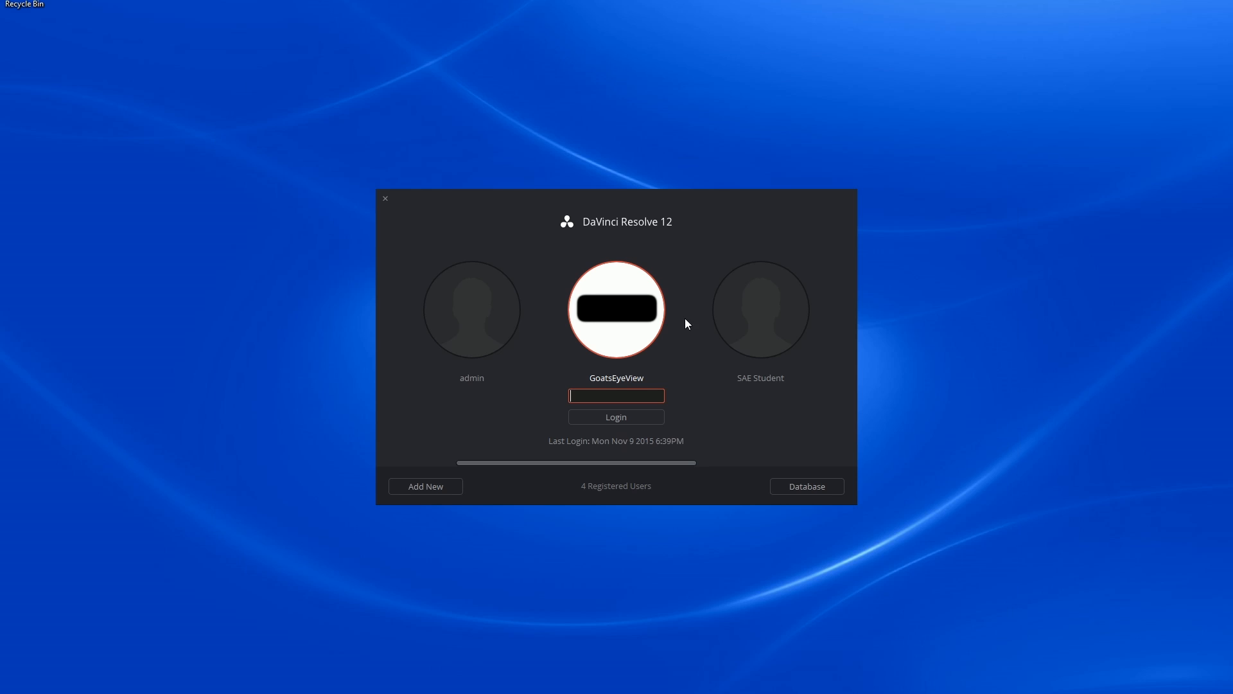
Log in, reach the Database Manager from the user menu and start connecting to an existing PostgreSQL database.
left_click(615, 416)
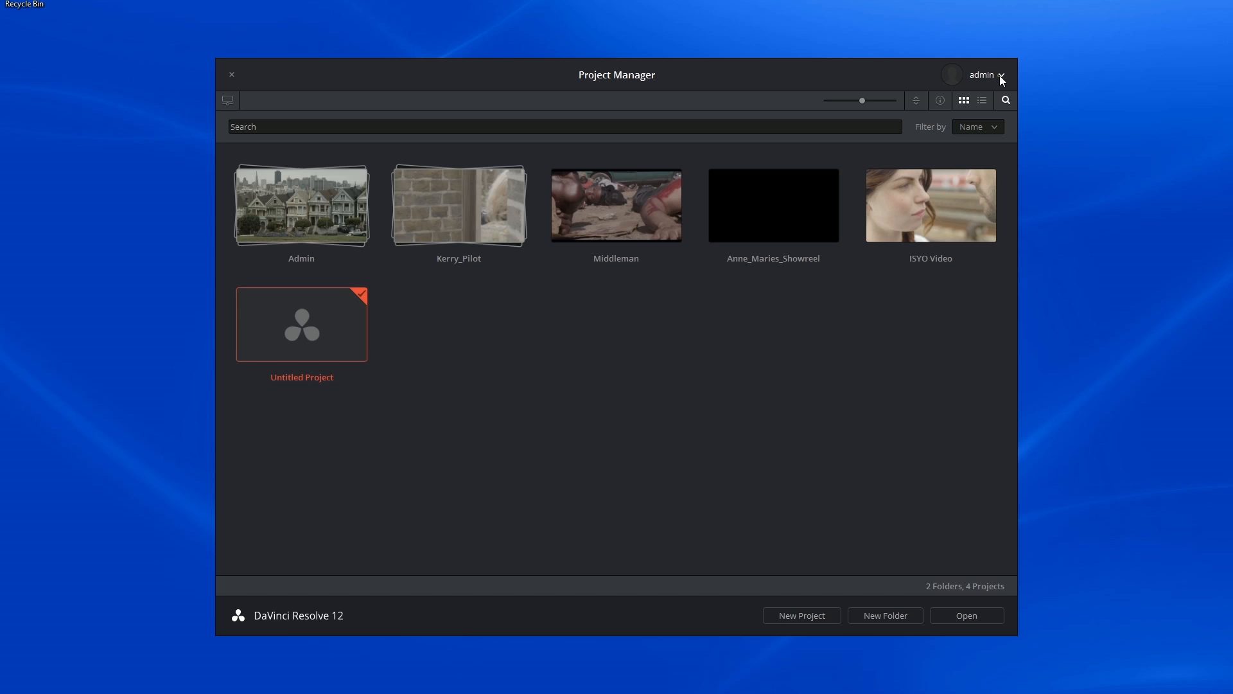
left_click(980, 74)
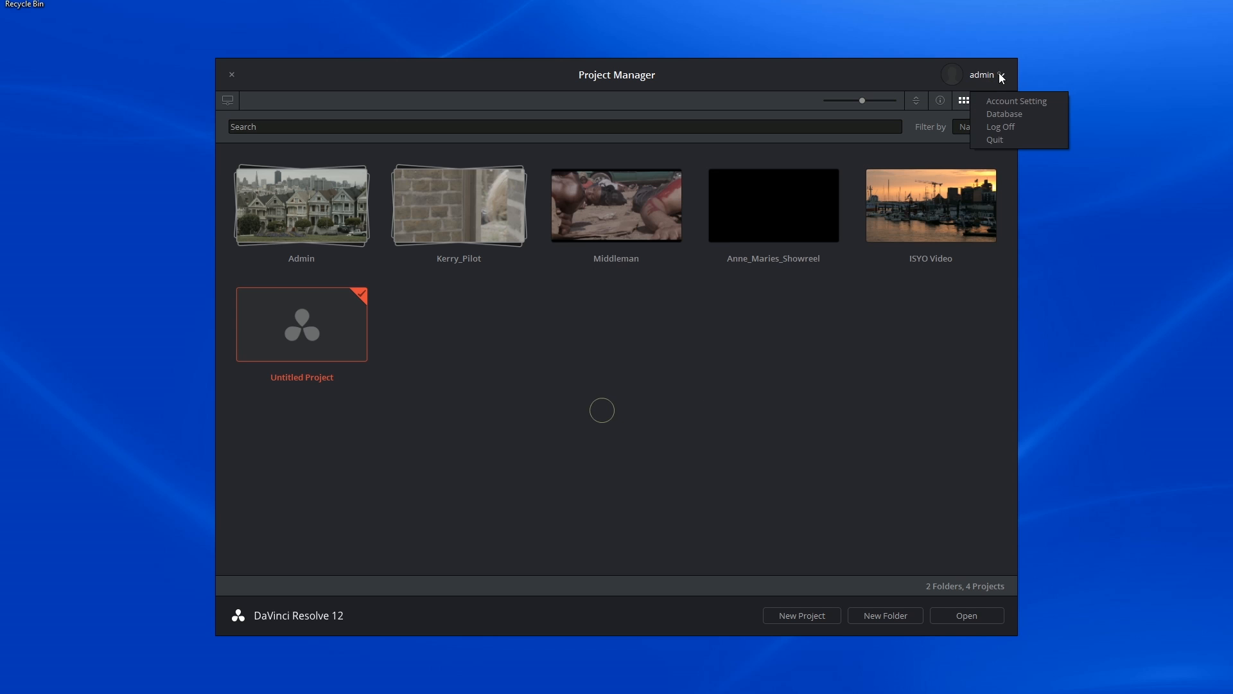
left_click(1003, 113)
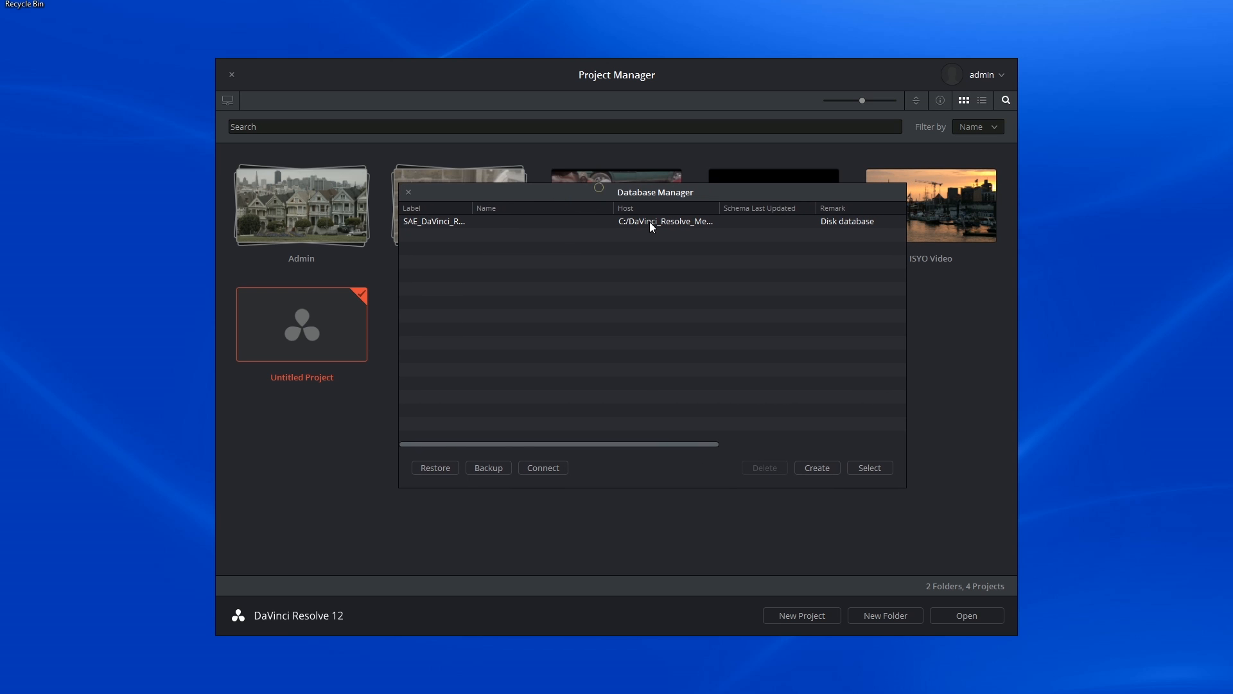
mouse_move(488, 468)
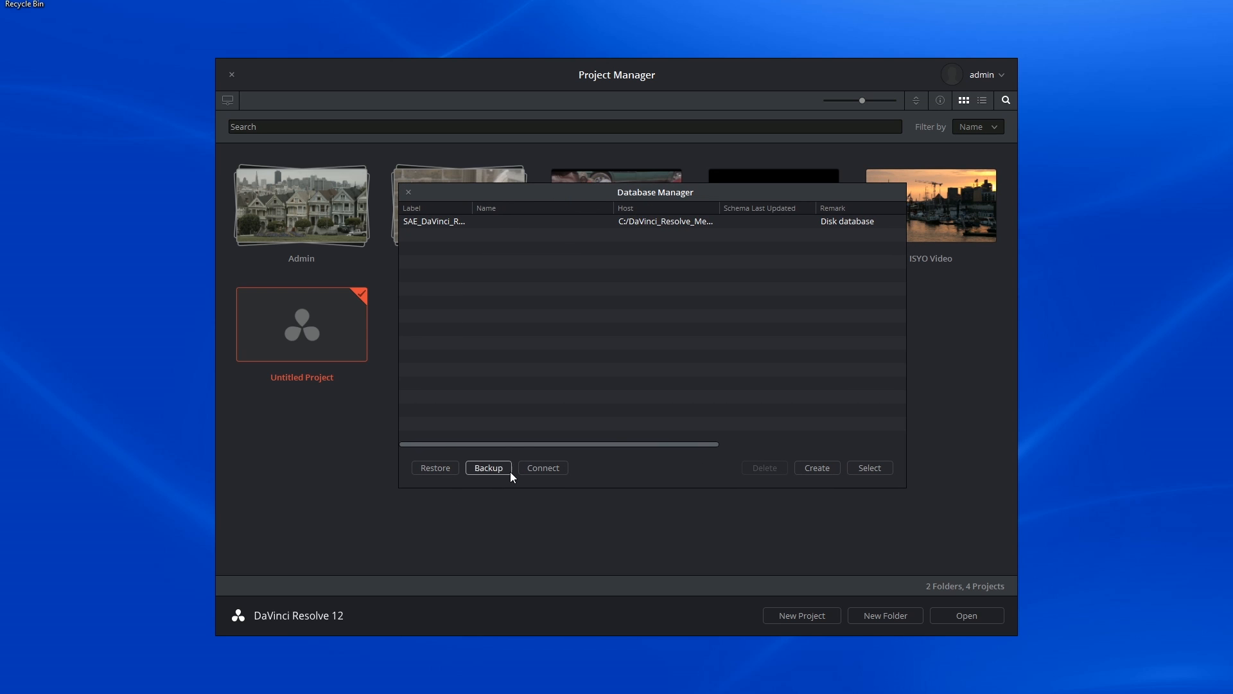
left_click(542, 468)
type("resolve")
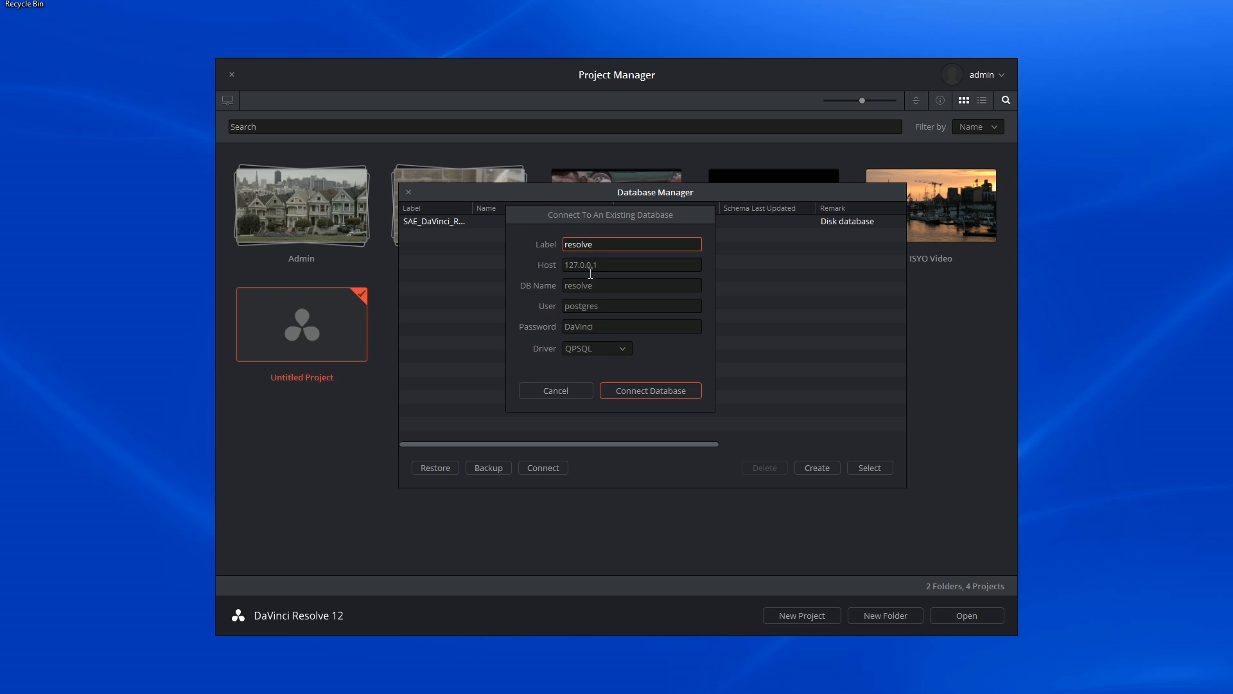
Cancel the connect dialog, resize the project thumbnails with the slider and check the sort options.
left_click(555, 390)
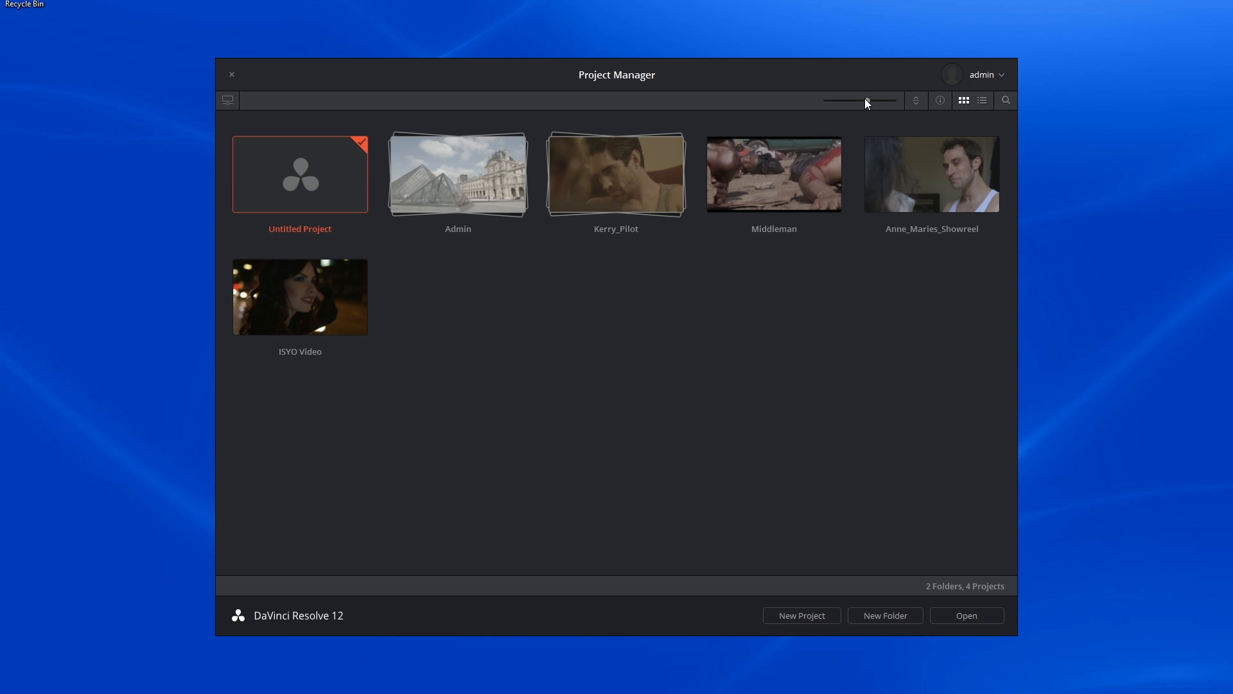
left_click_drag(864, 100, 841, 100)
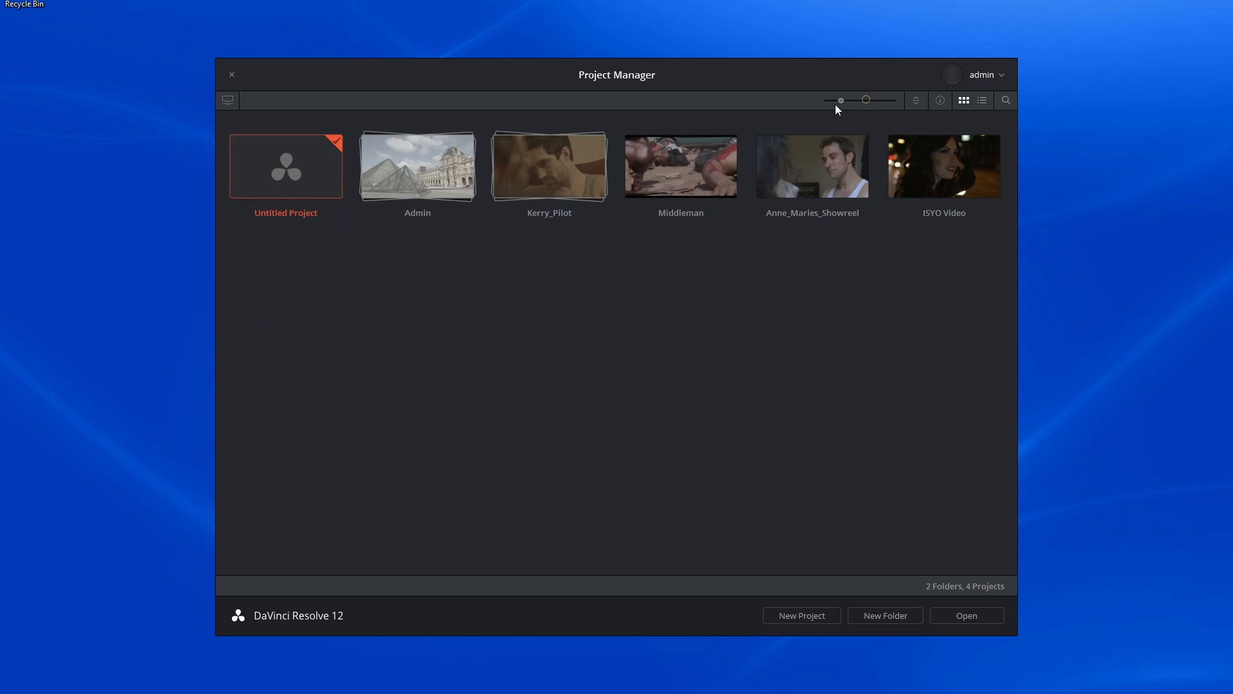
left_click_drag(864, 99, 837, 99)
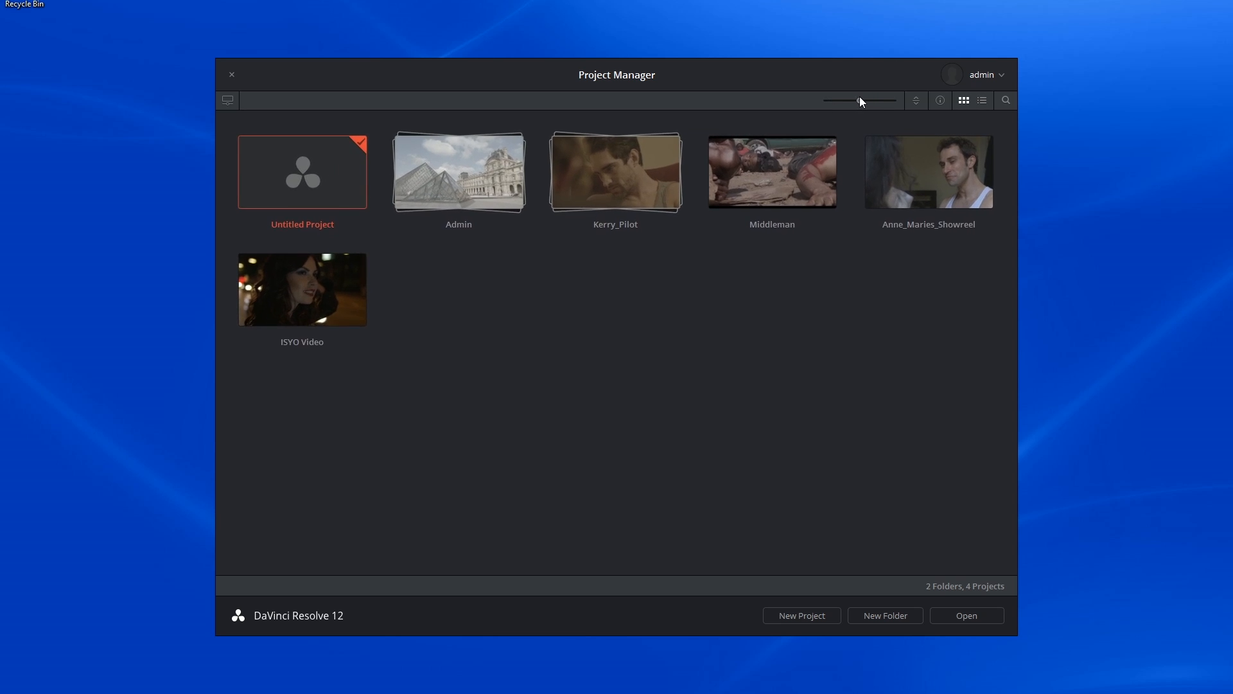
left_click(913, 100)
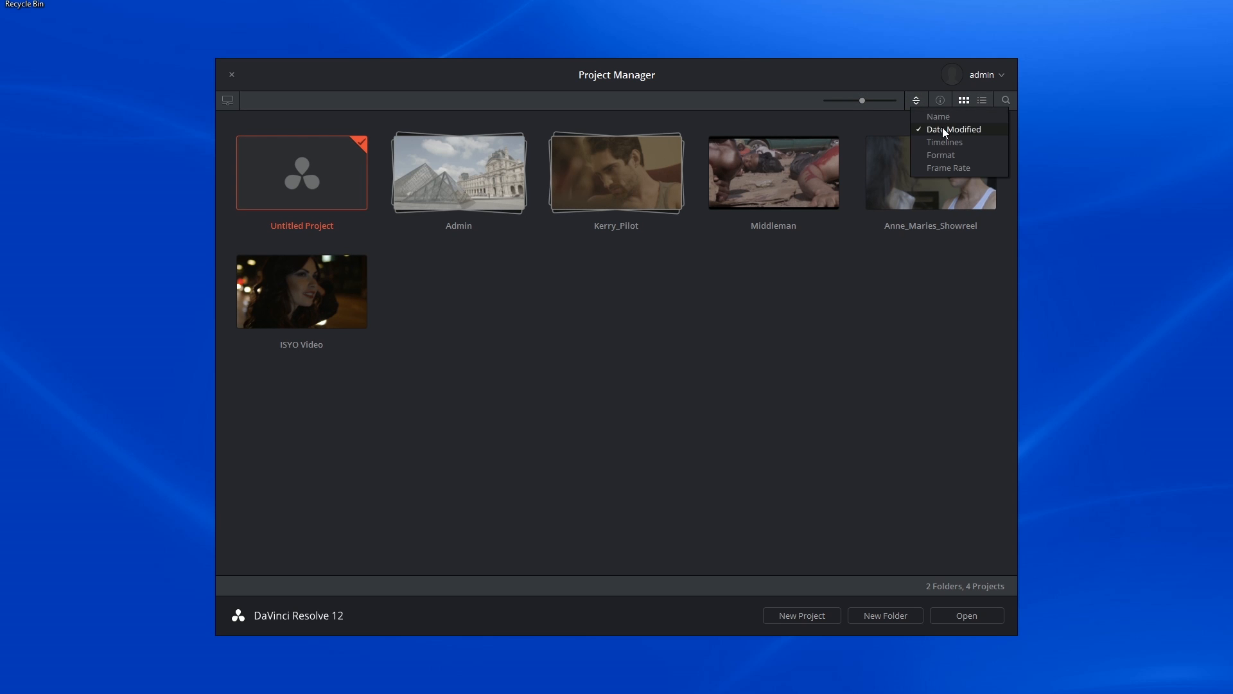
mouse_move(990, 138)
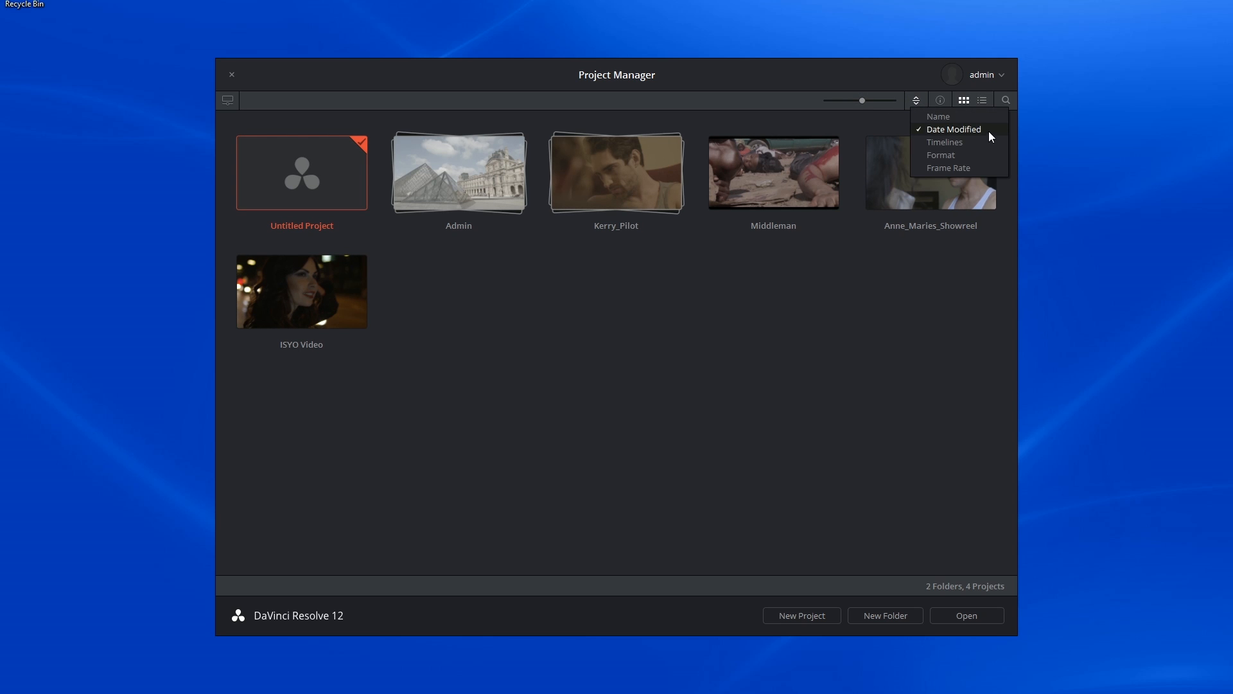
mouse_move(965, 149)
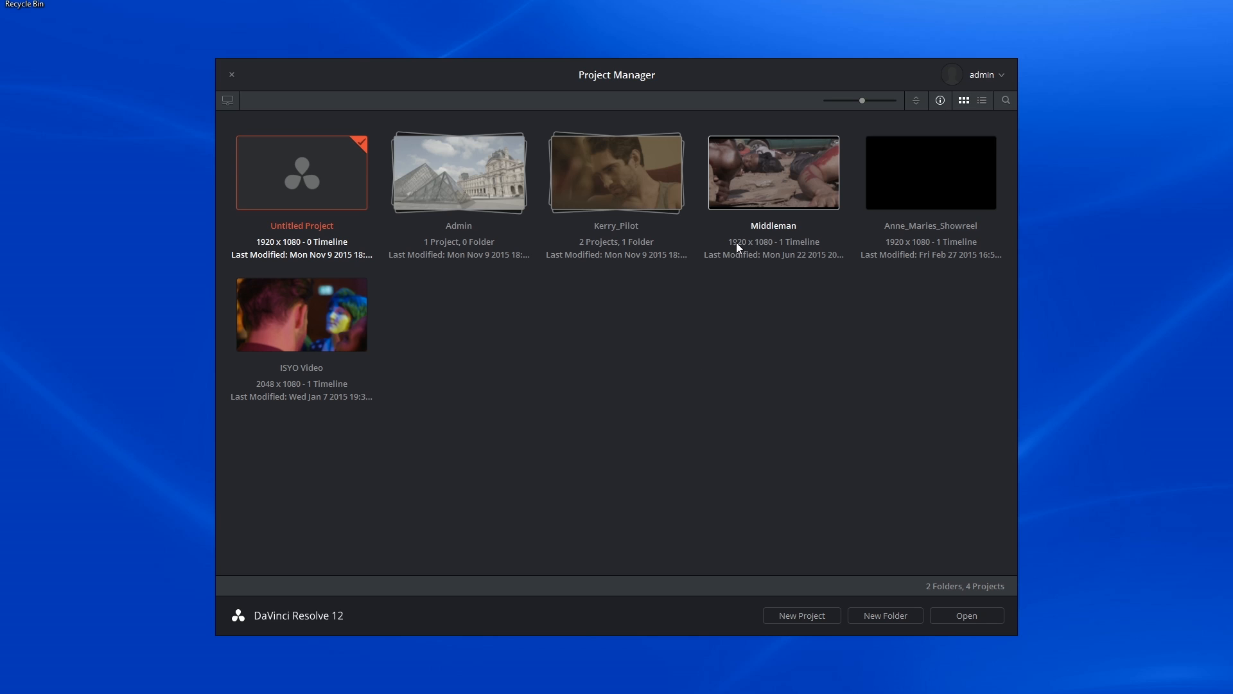
mouse_move(789, 246)
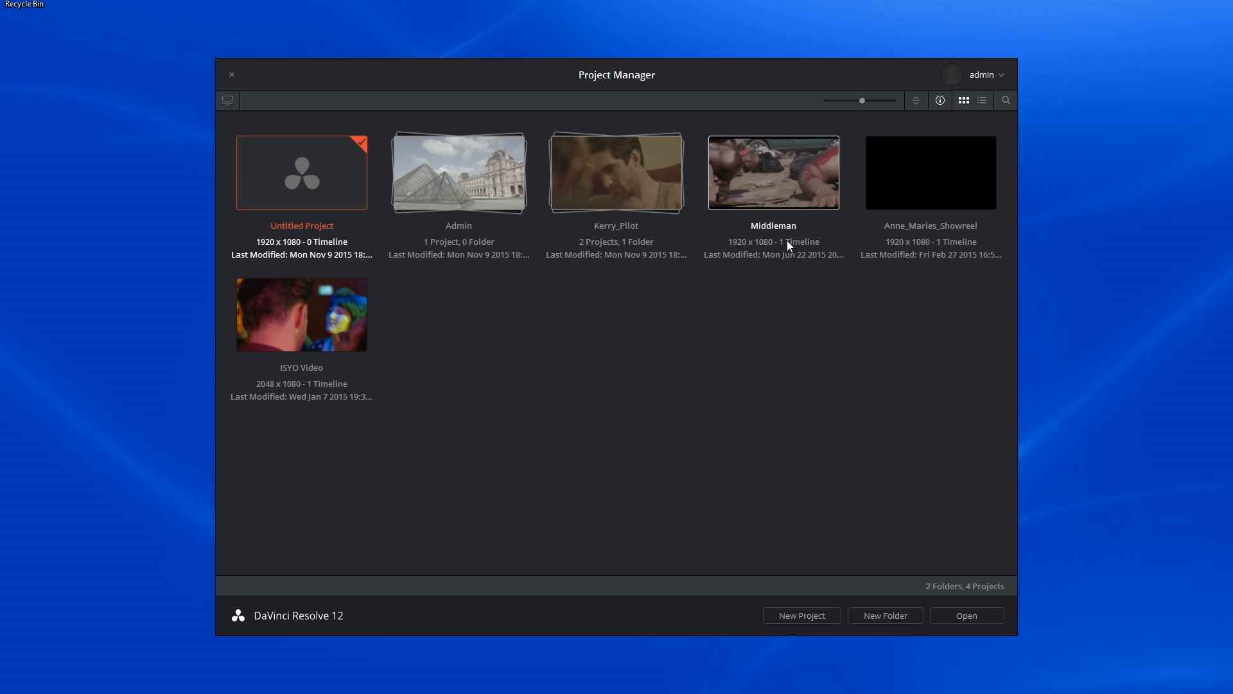
mouse_move(796, 248)
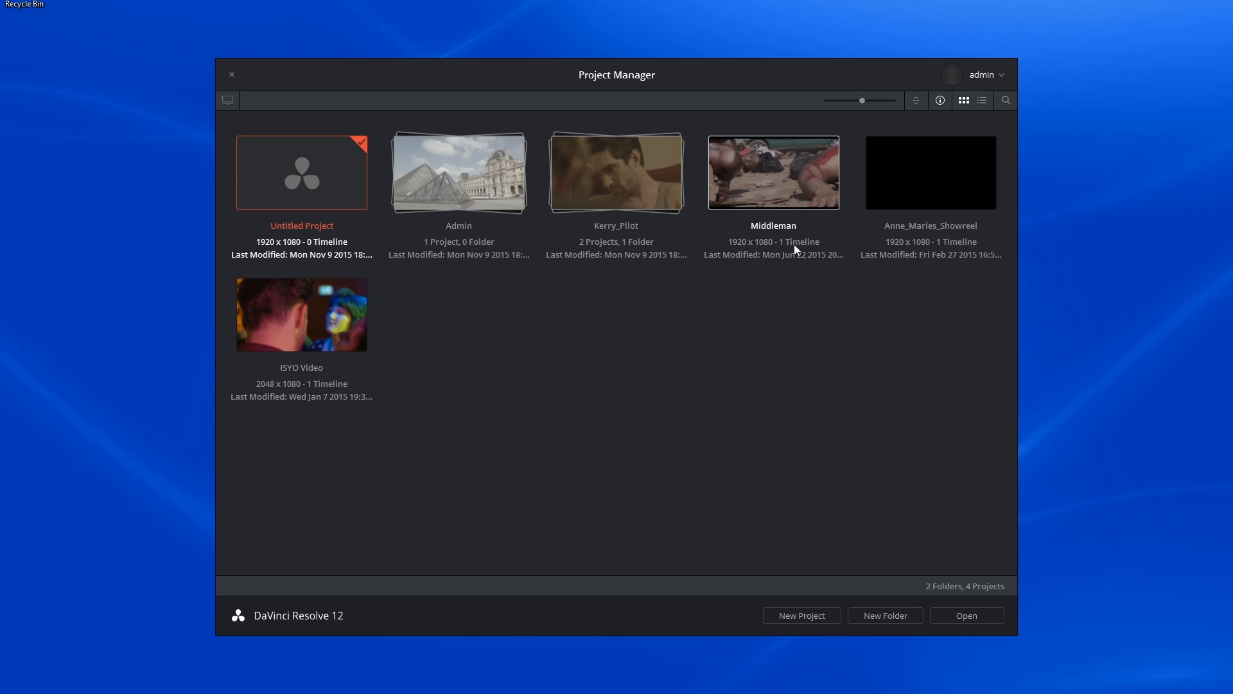
mouse_move(772, 260)
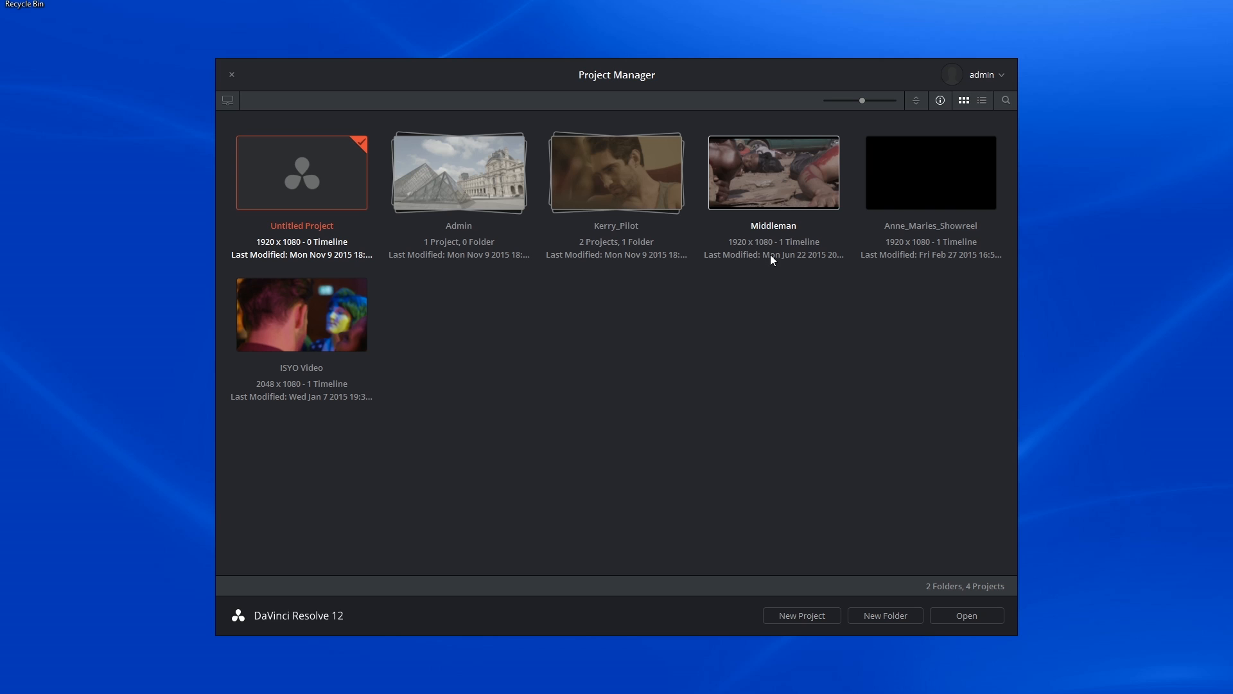
Hide thumbnail info, switch projects to a detailed list and bring up its column options.
left_click(940, 100)
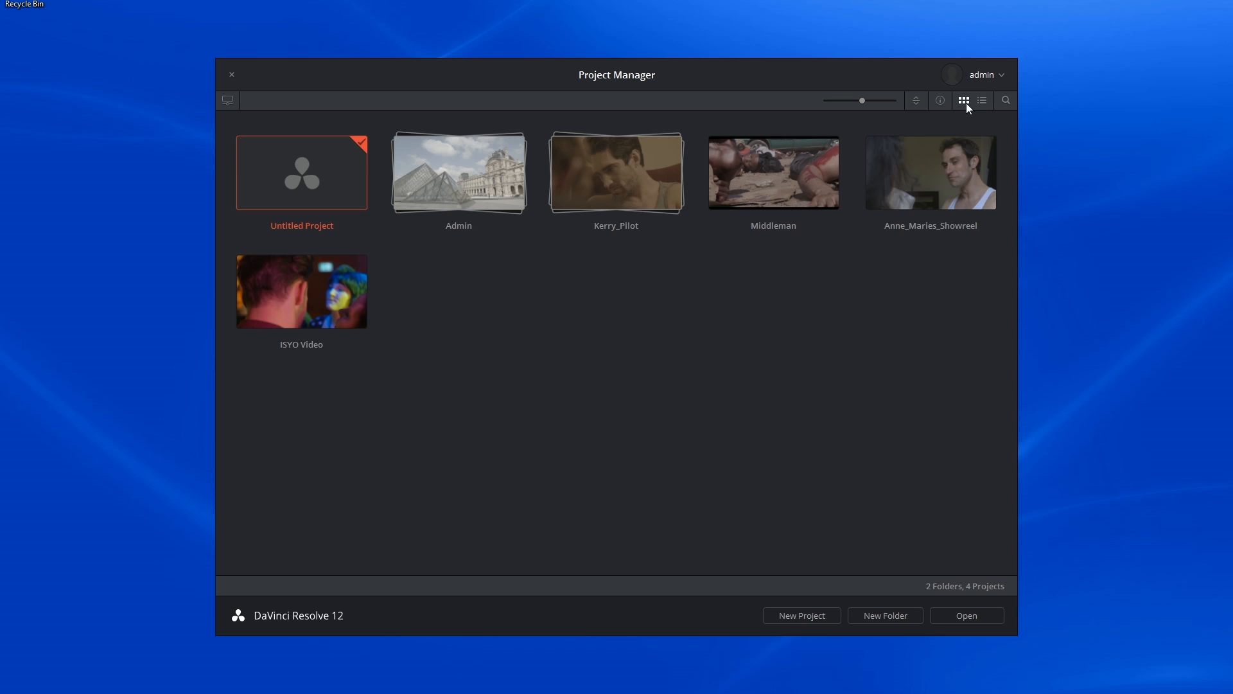
left_click(980, 100)
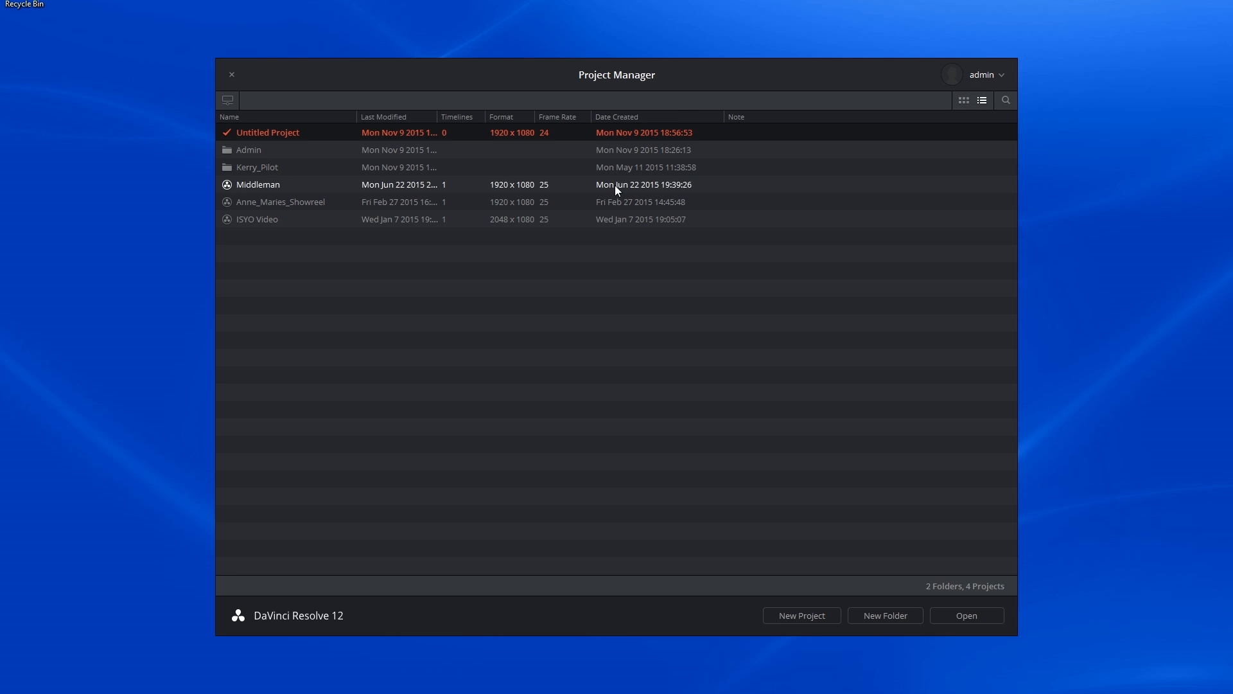
mouse_move(401, 197)
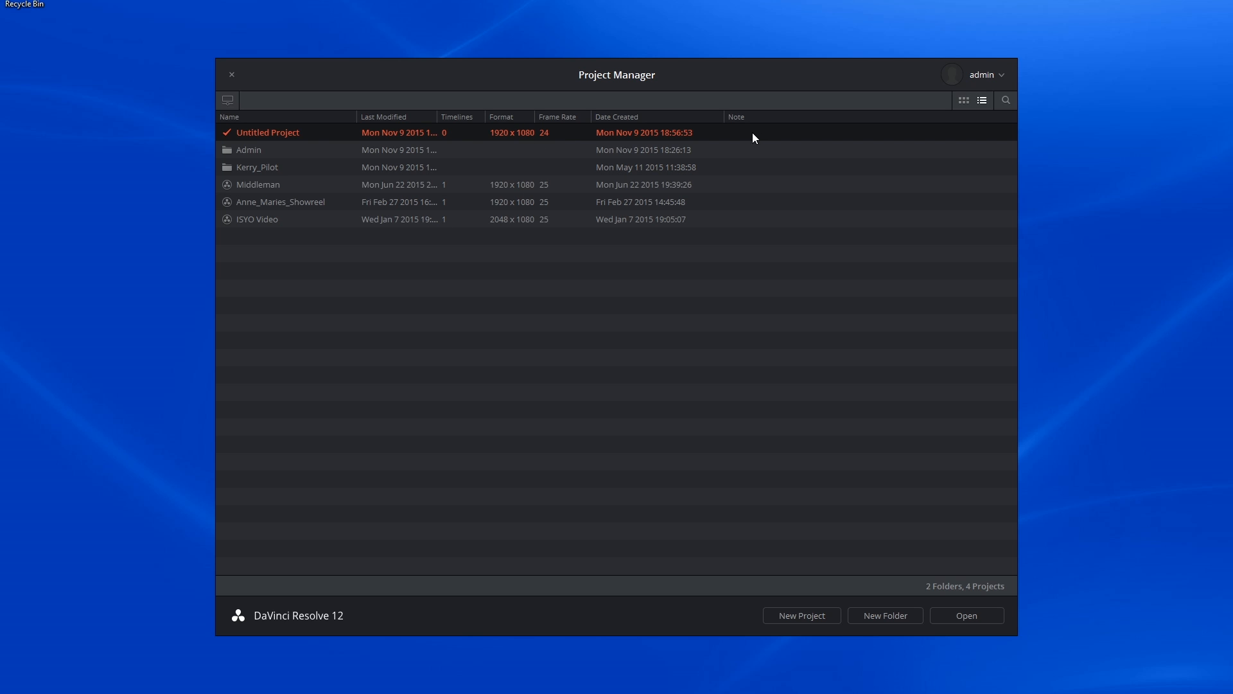
right_click(751, 137)
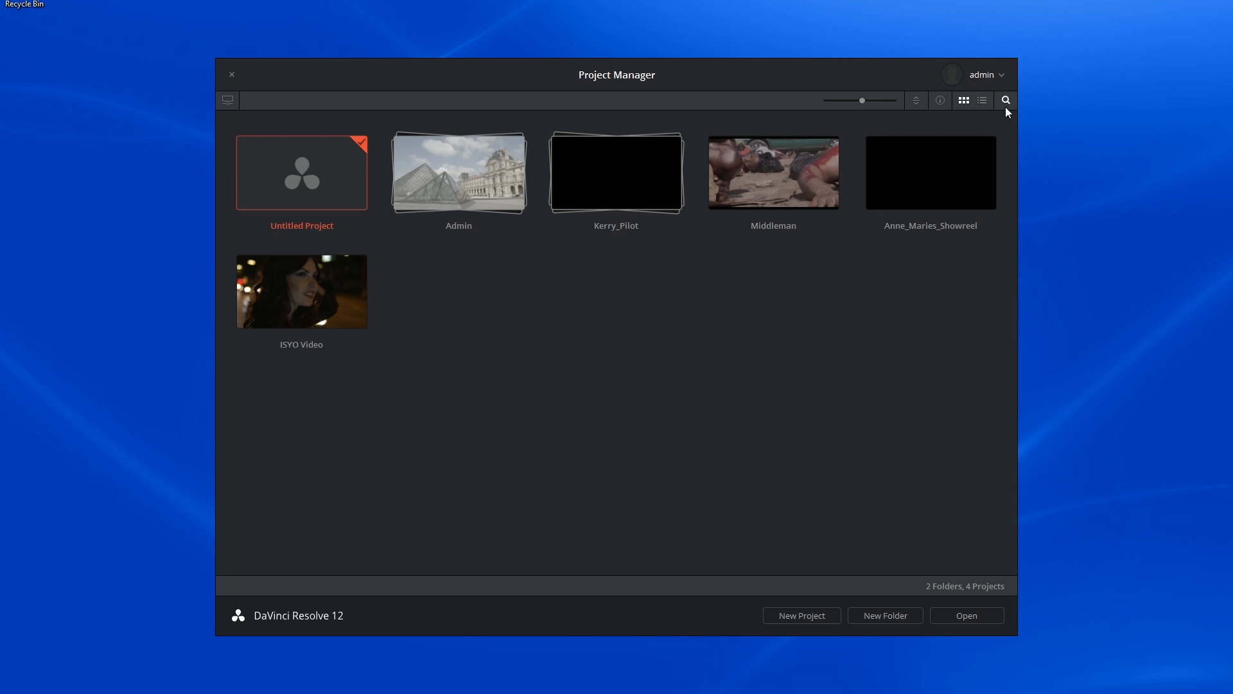
Search the projects for 'kerry', isolating the Kerry_Pilot folder, then clear the search.
left_click(1005, 100)
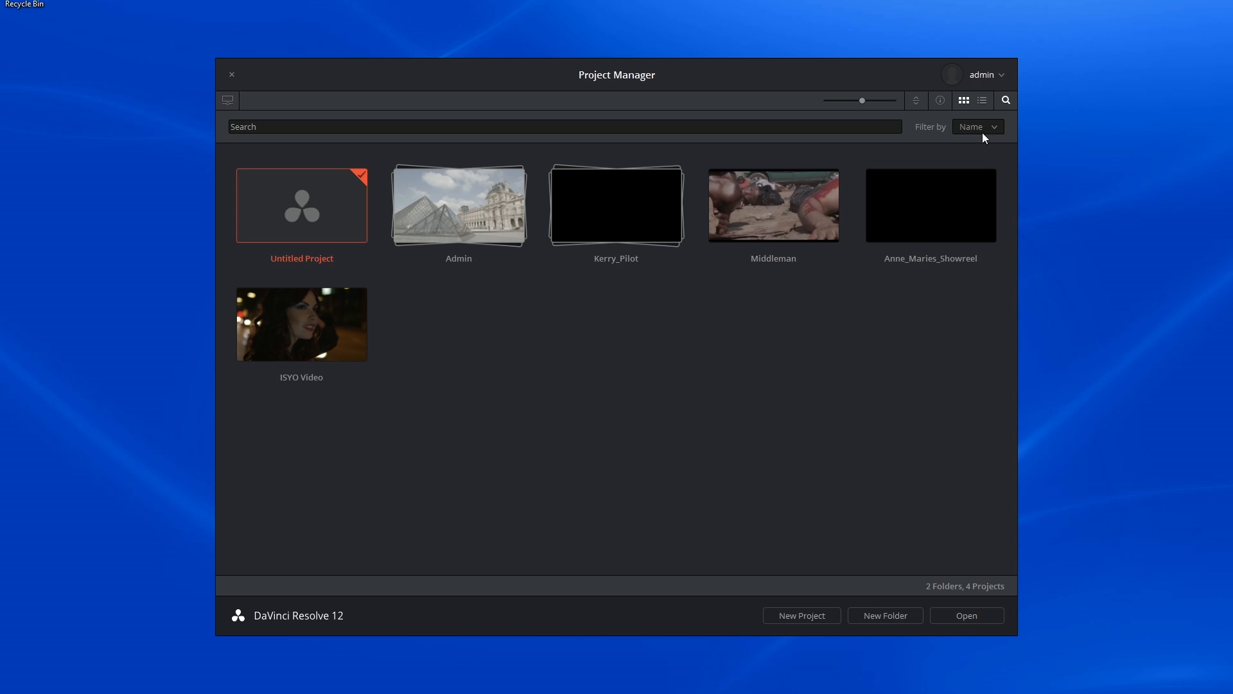
mouse_move(985, 134)
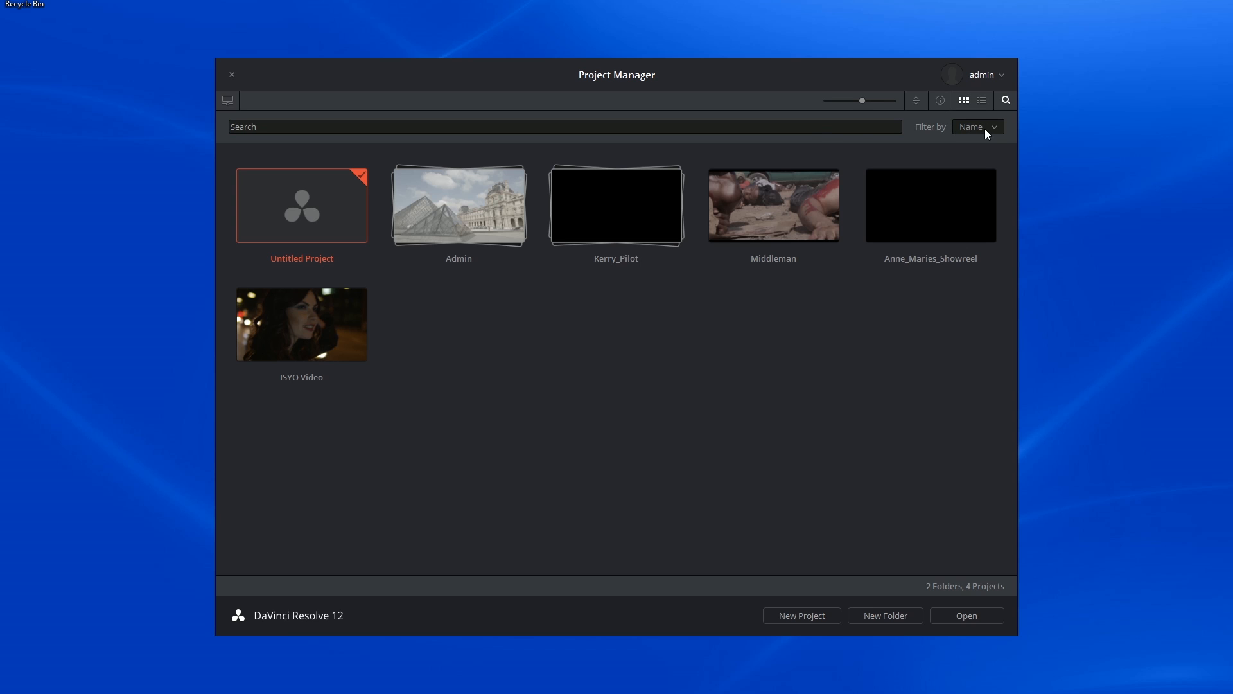
left_click(976, 127)
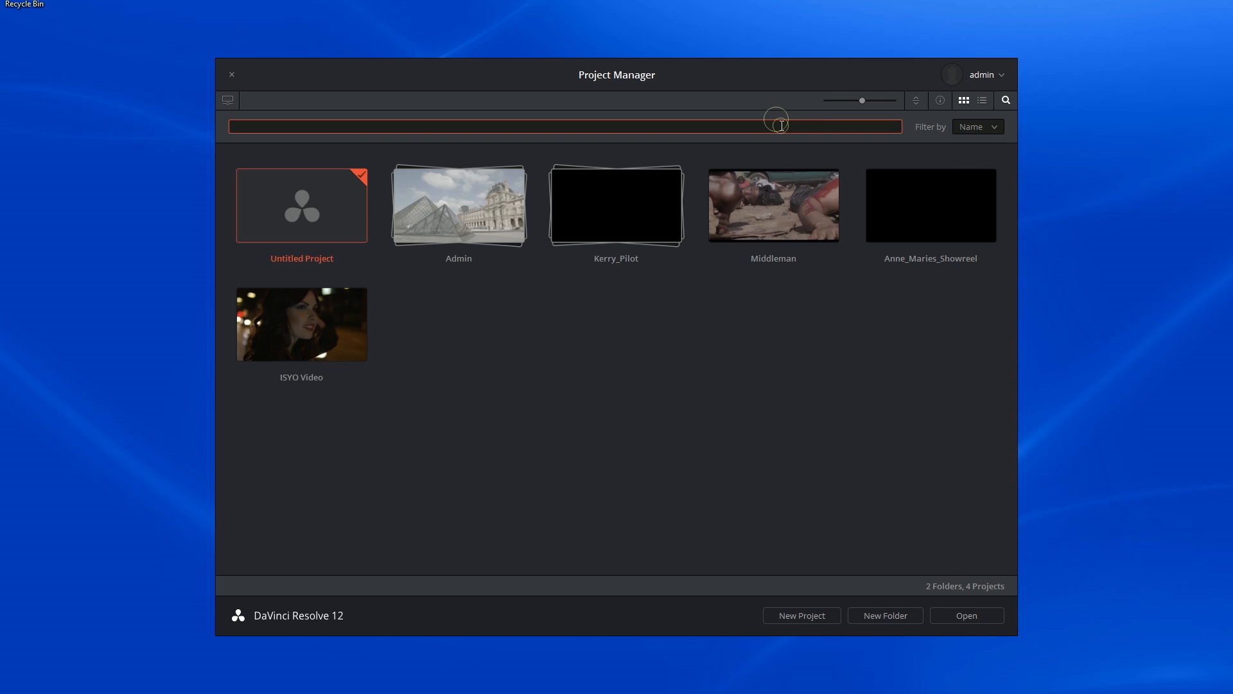
type("kerry")
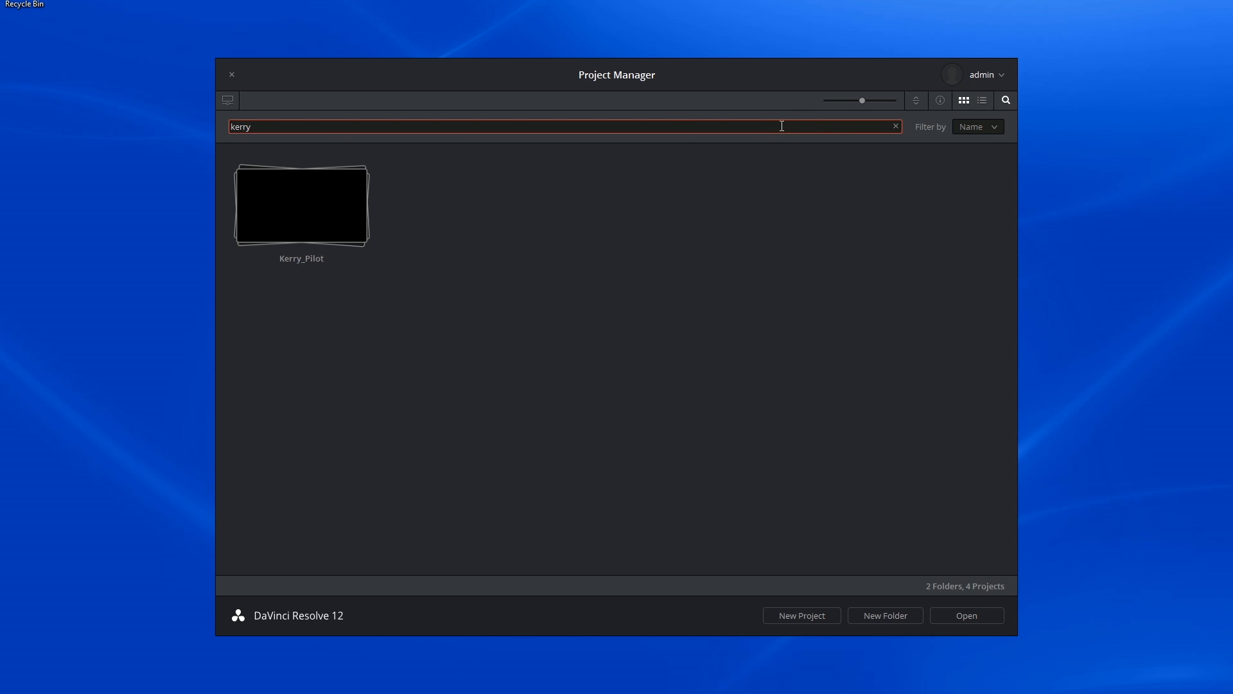
double_click(300, 206)
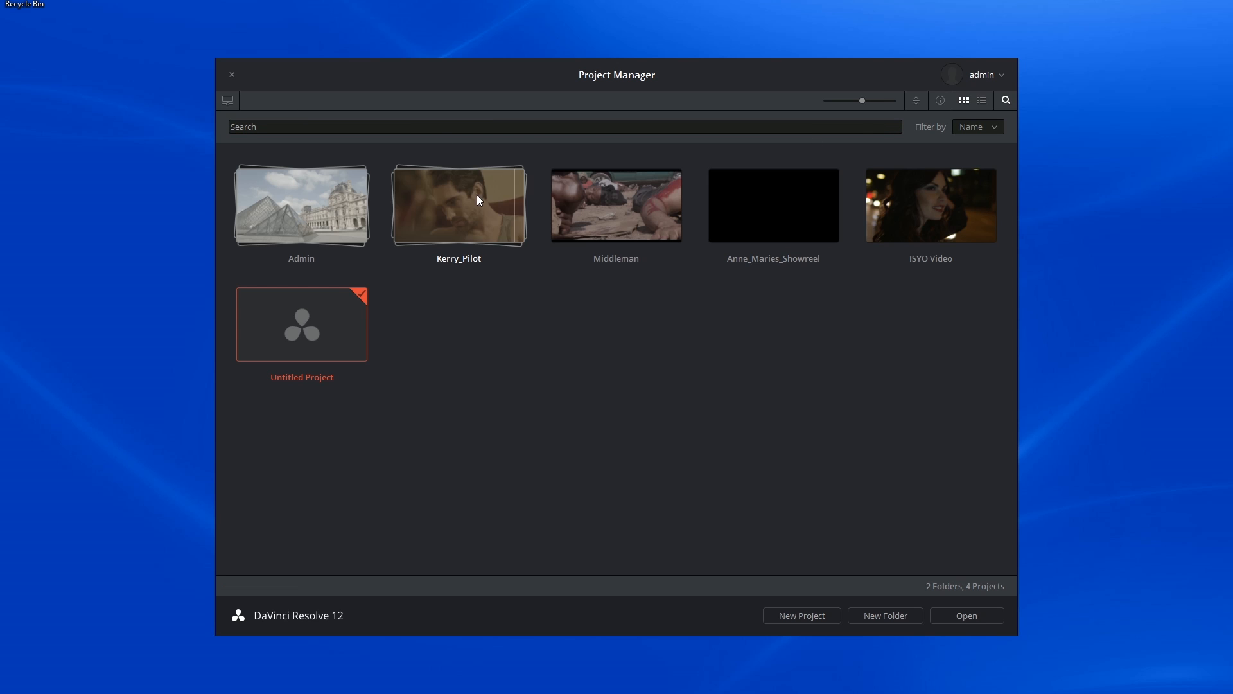
mouse_move(431, 173)
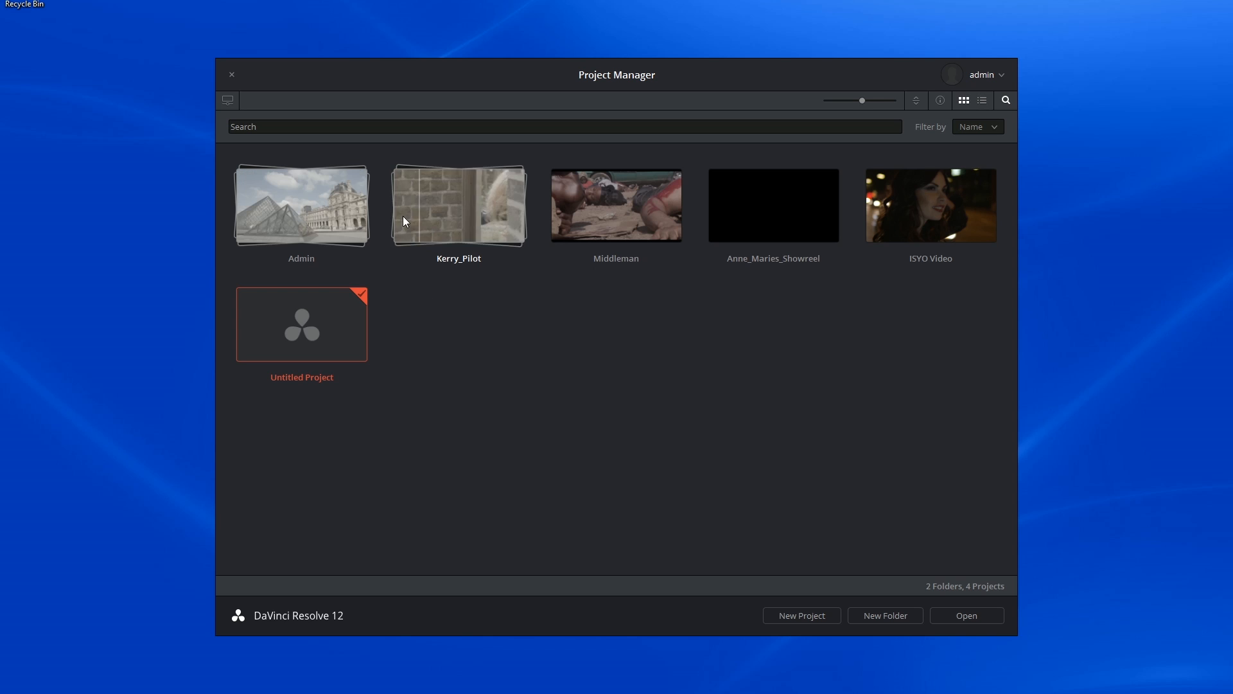
Browse inside the Kerry_Pilot folder and return Home via the breadcrumb.
double_click(457, 206)
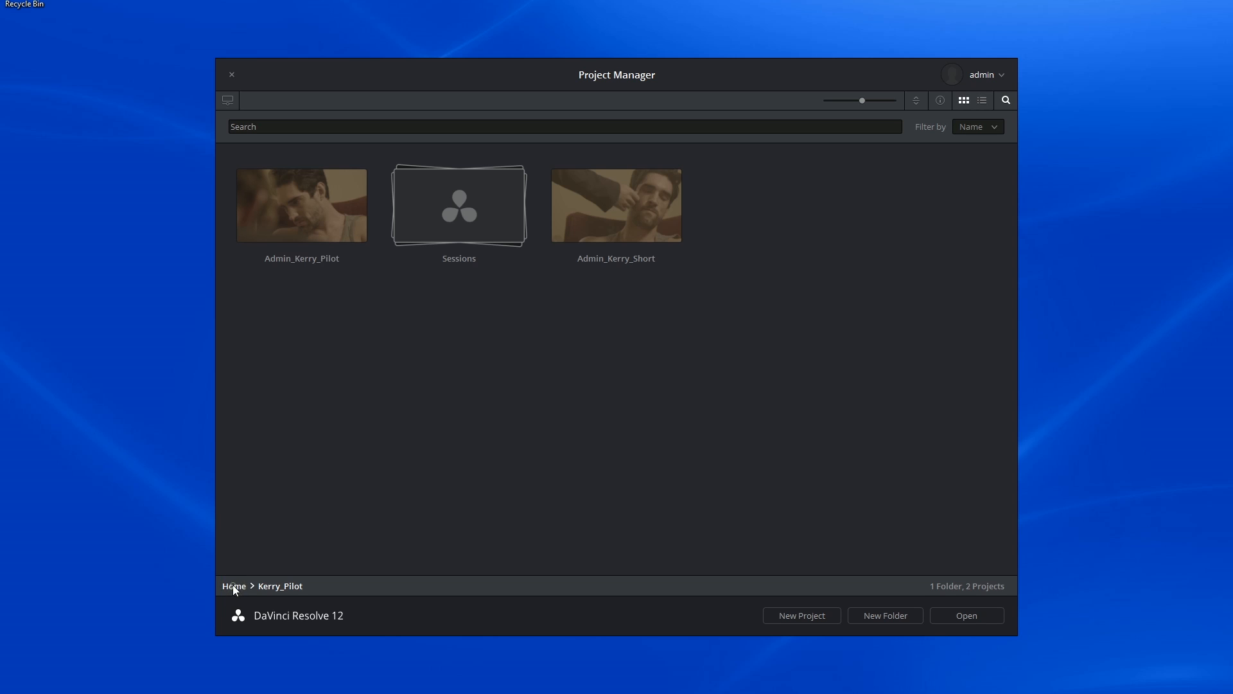
left_click(232, 586)
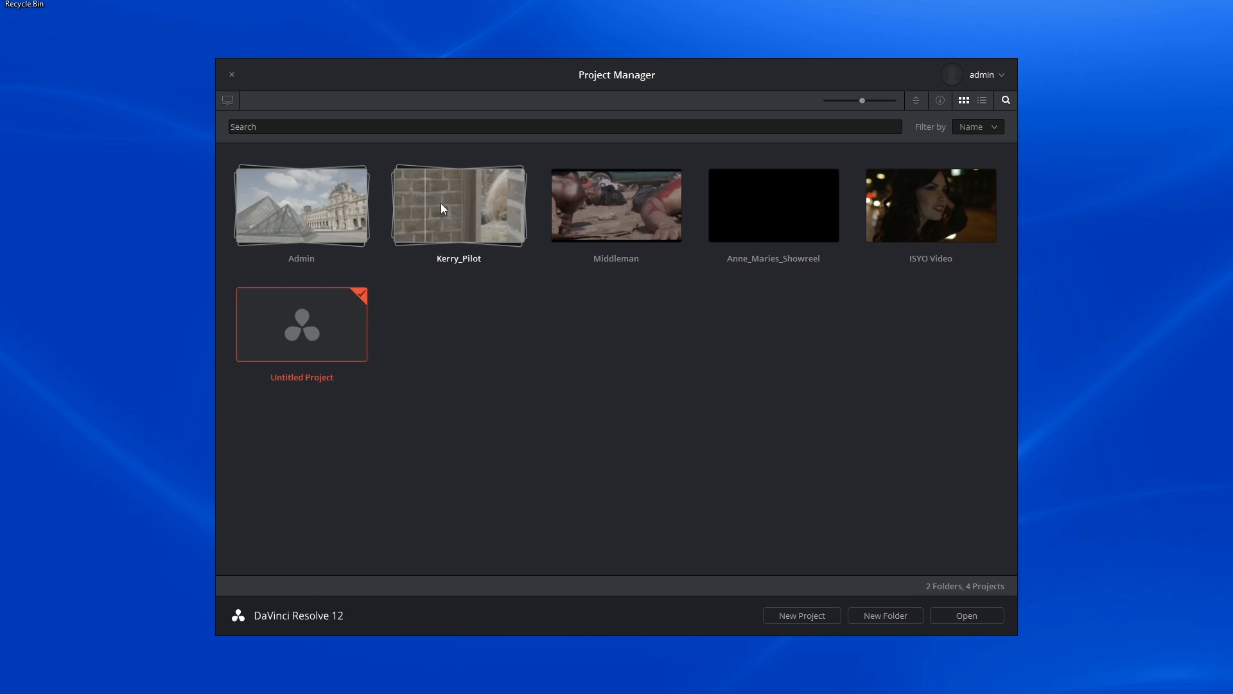
Show the Middleman project's right-click actions: Open, Read Only, Import, Export.
right_click(615, 206)
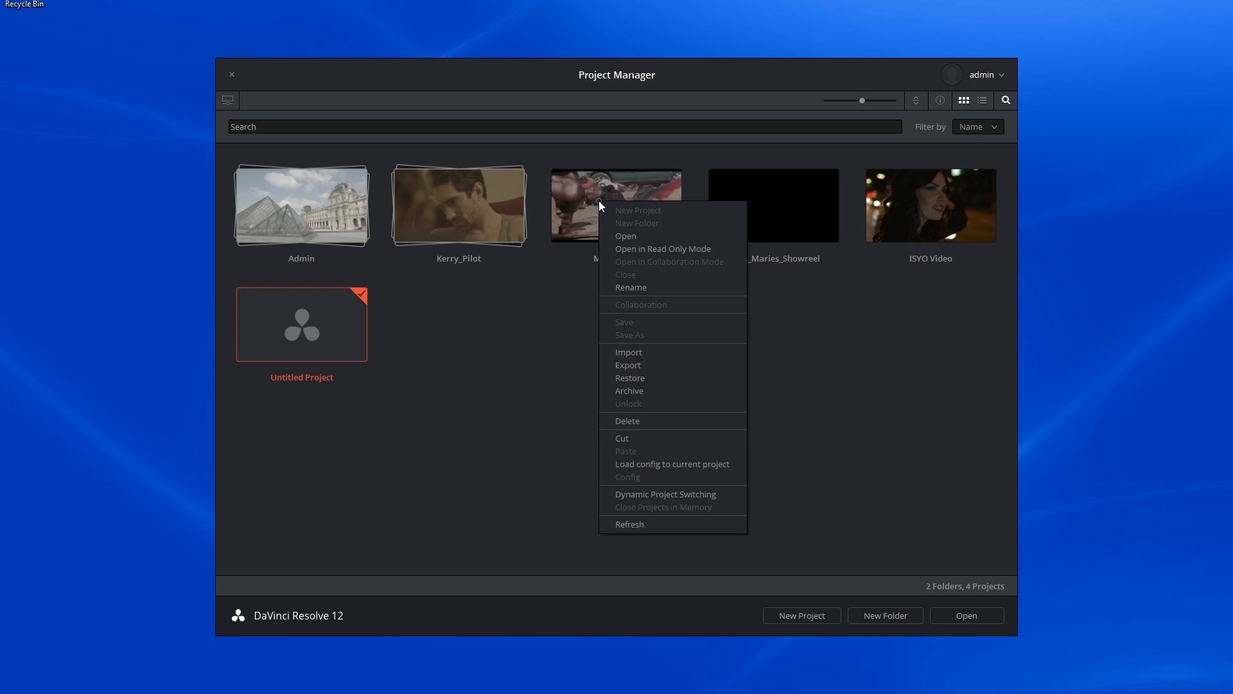
mouse_move(620, 212)
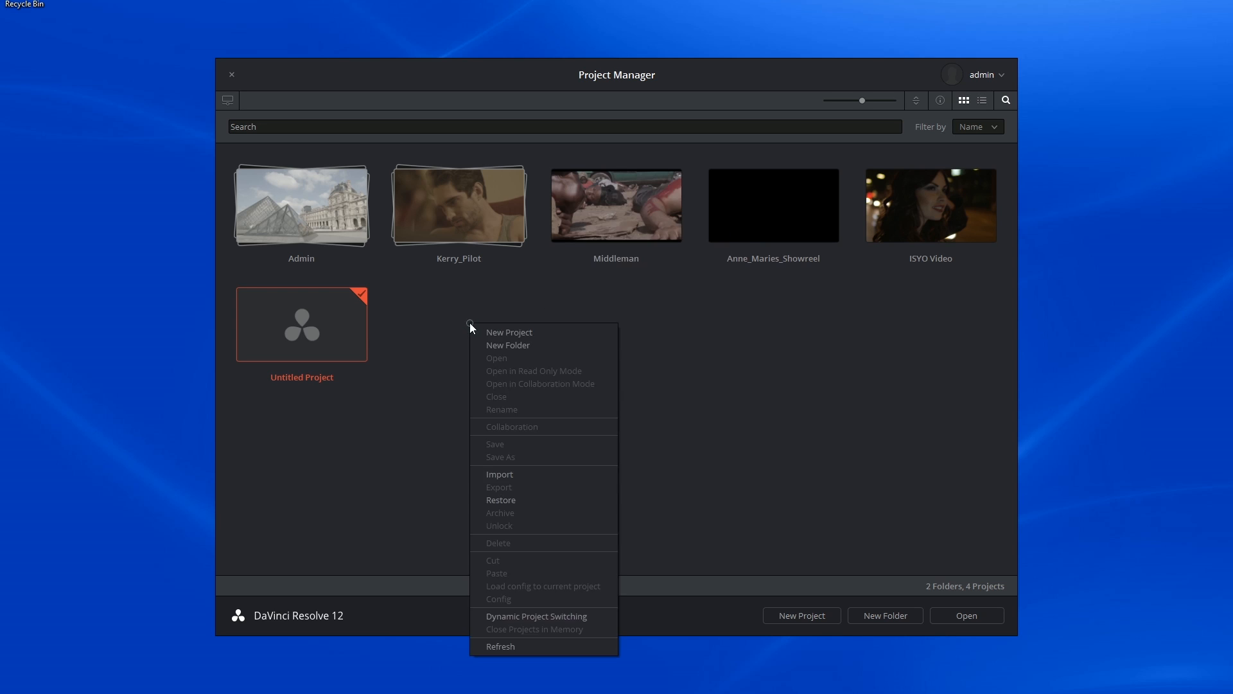
mouse_move(526, 352)
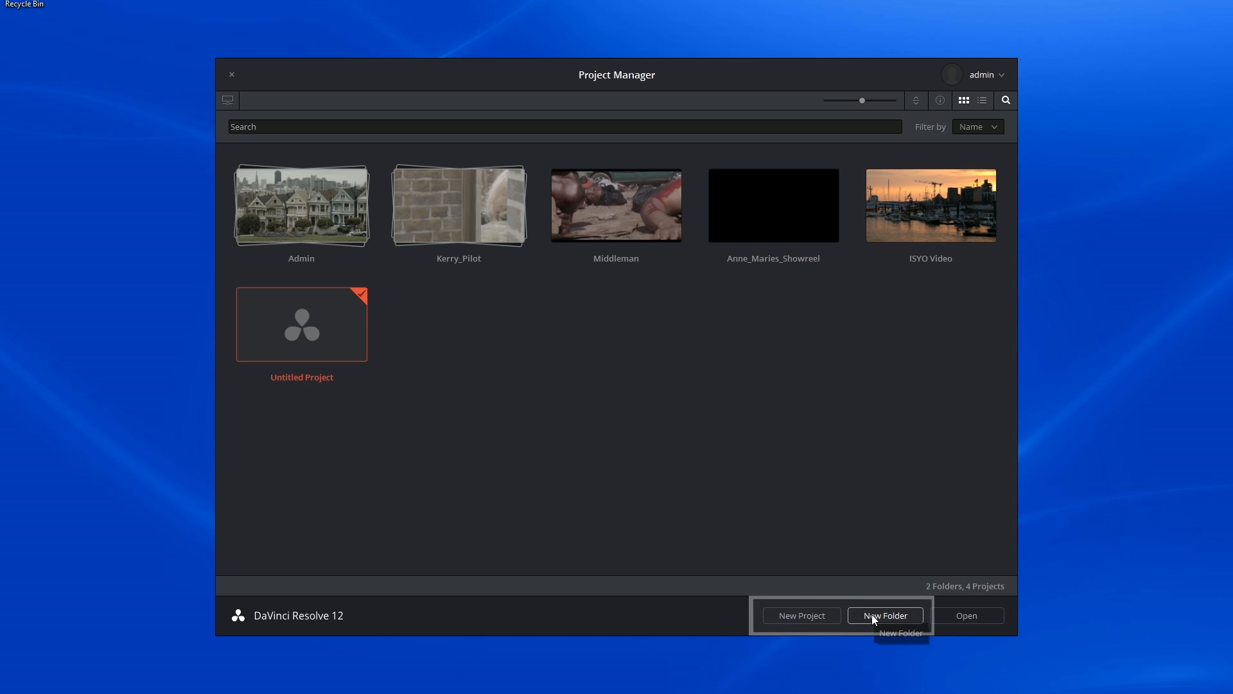
right_click(615, 206)
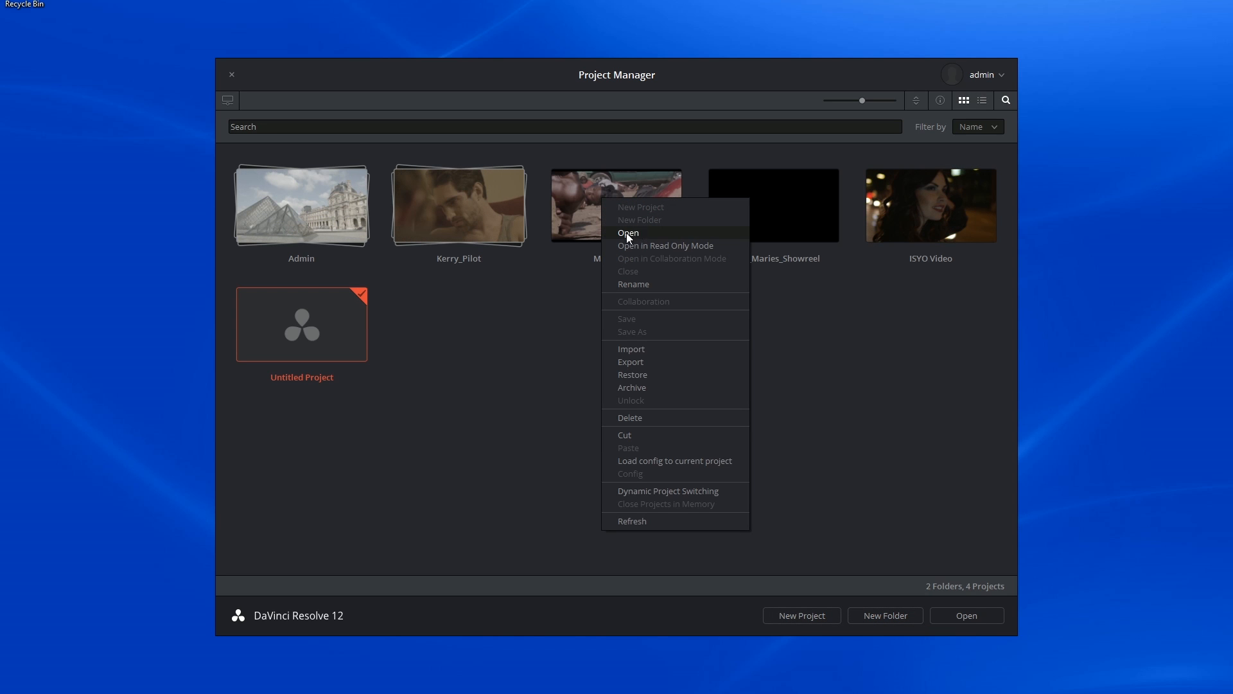
mouse_move(647, 246)
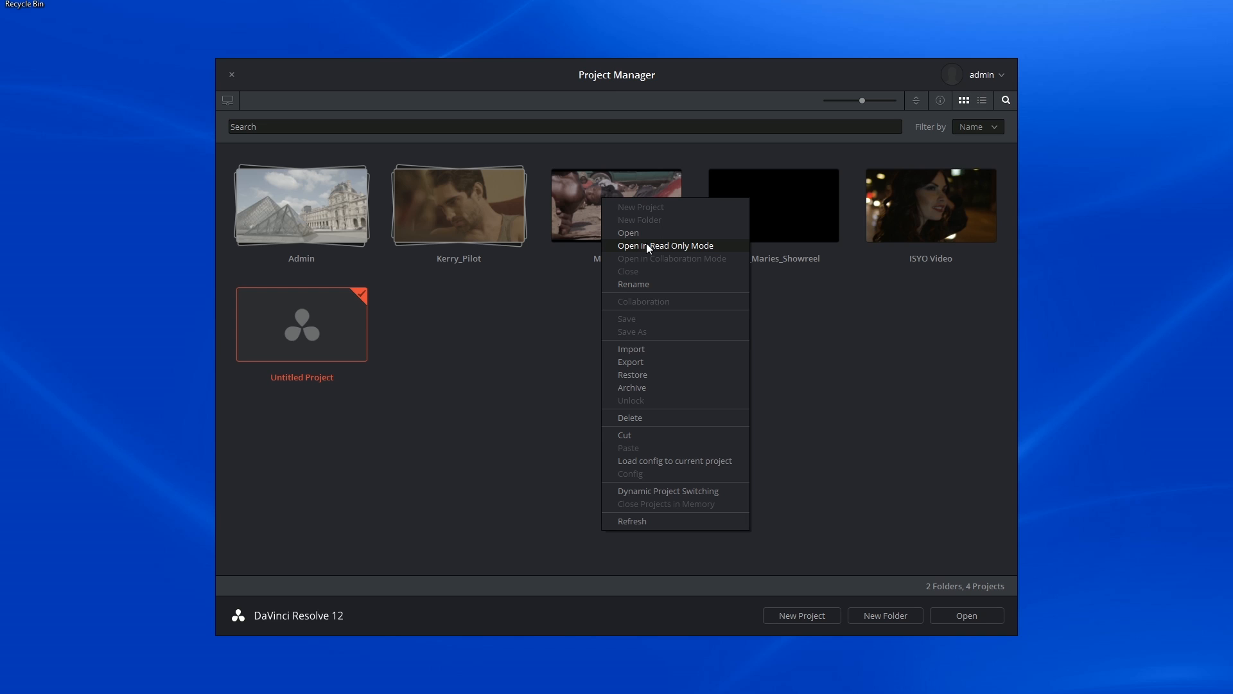
mouse_move(661, 253)
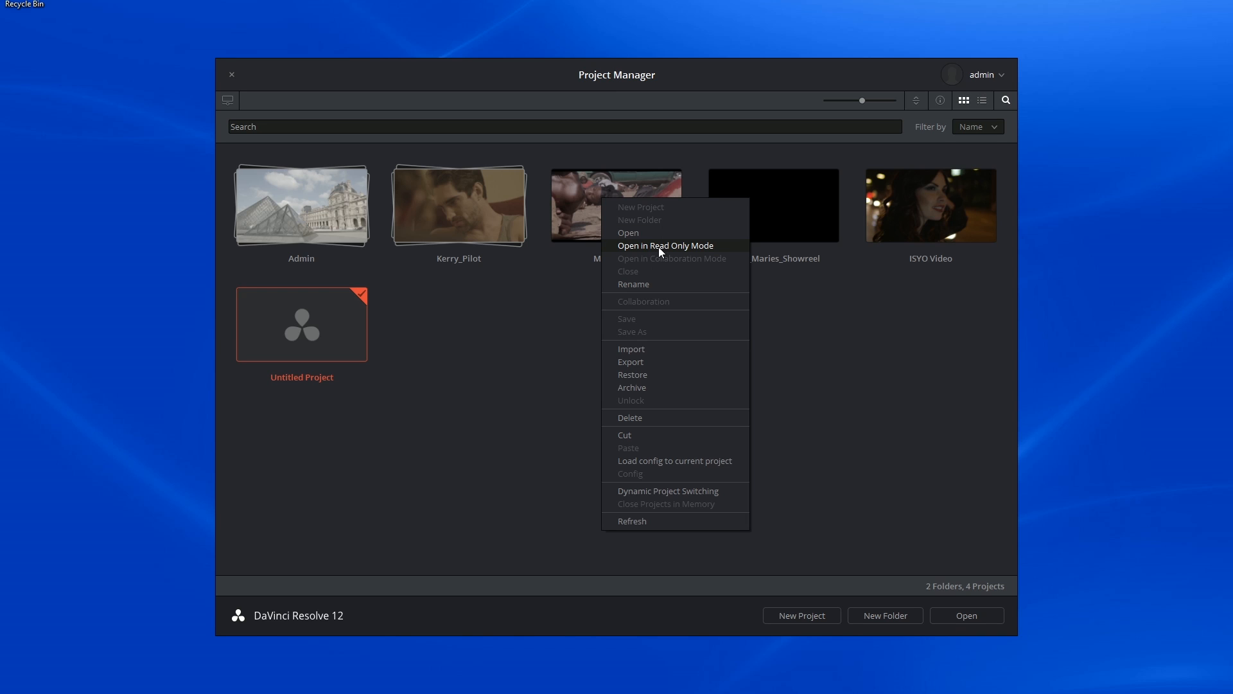
mouse_move(666, 251)
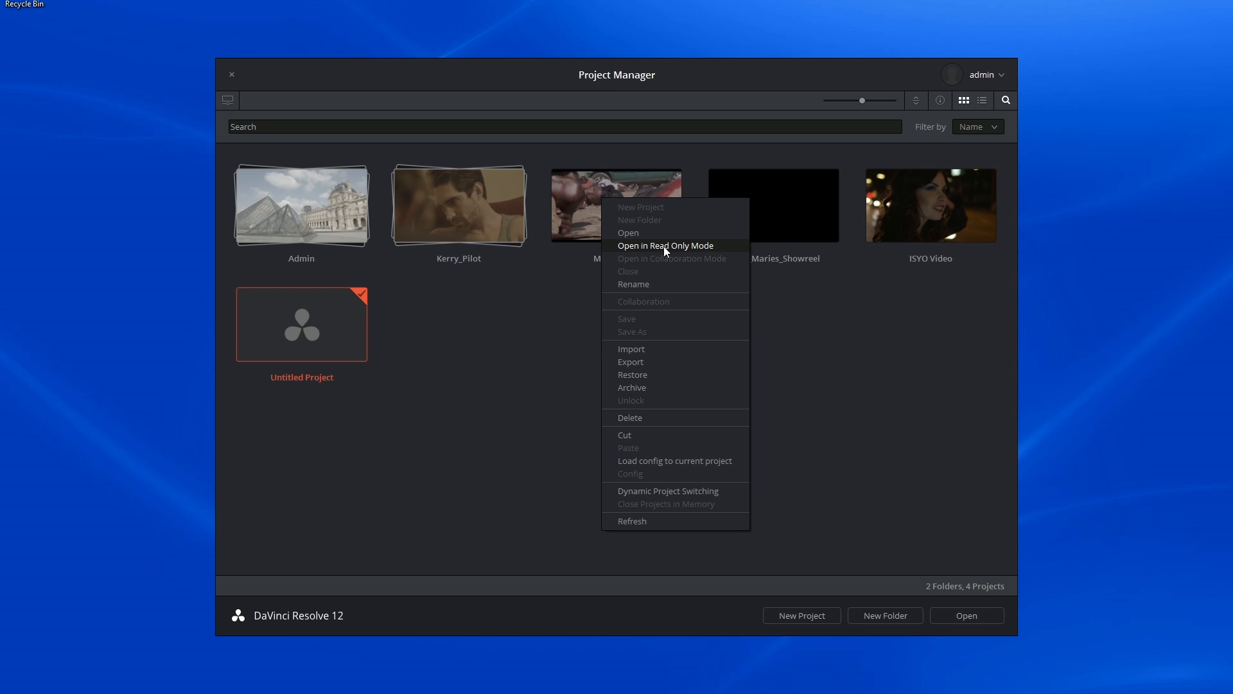
mouse_move(670, 248)
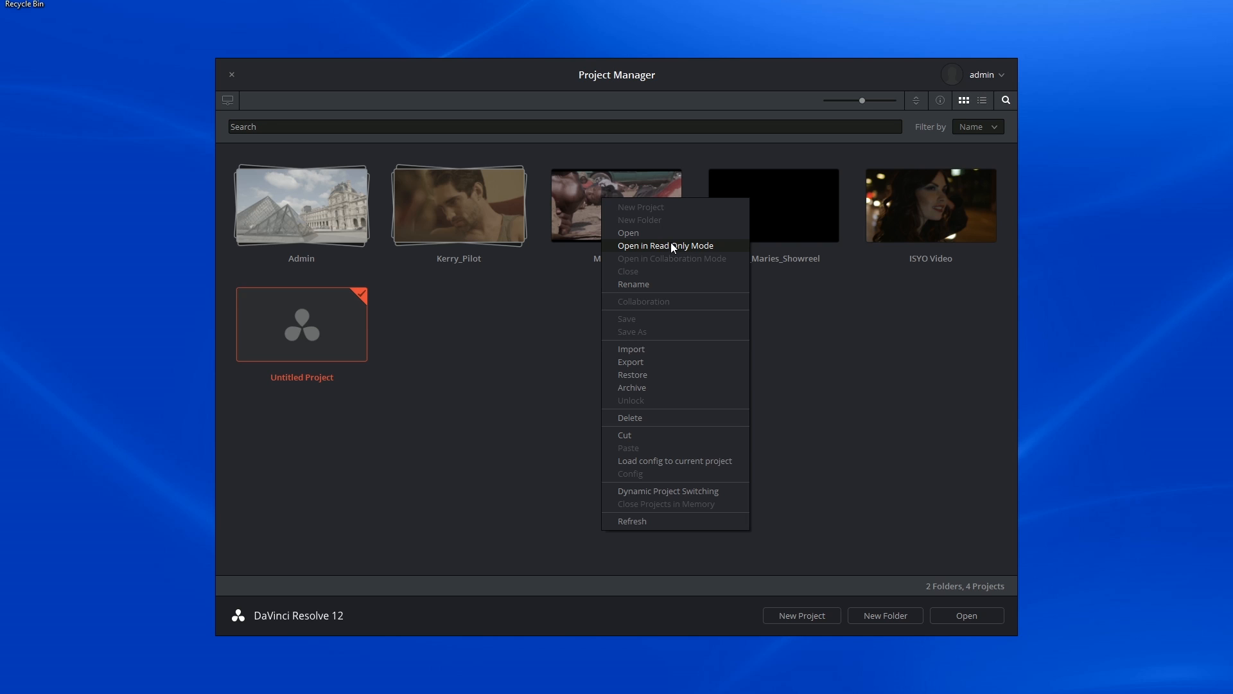
mouse_move(695, 248)
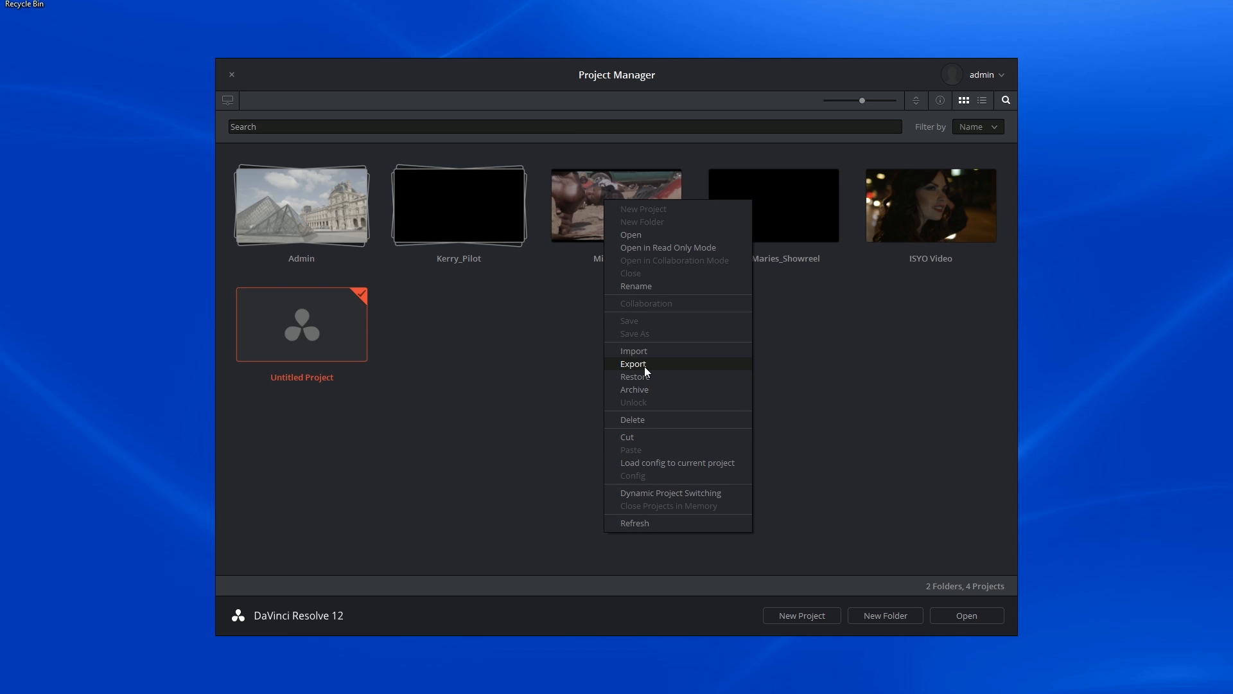
mouse_move(650, 352)
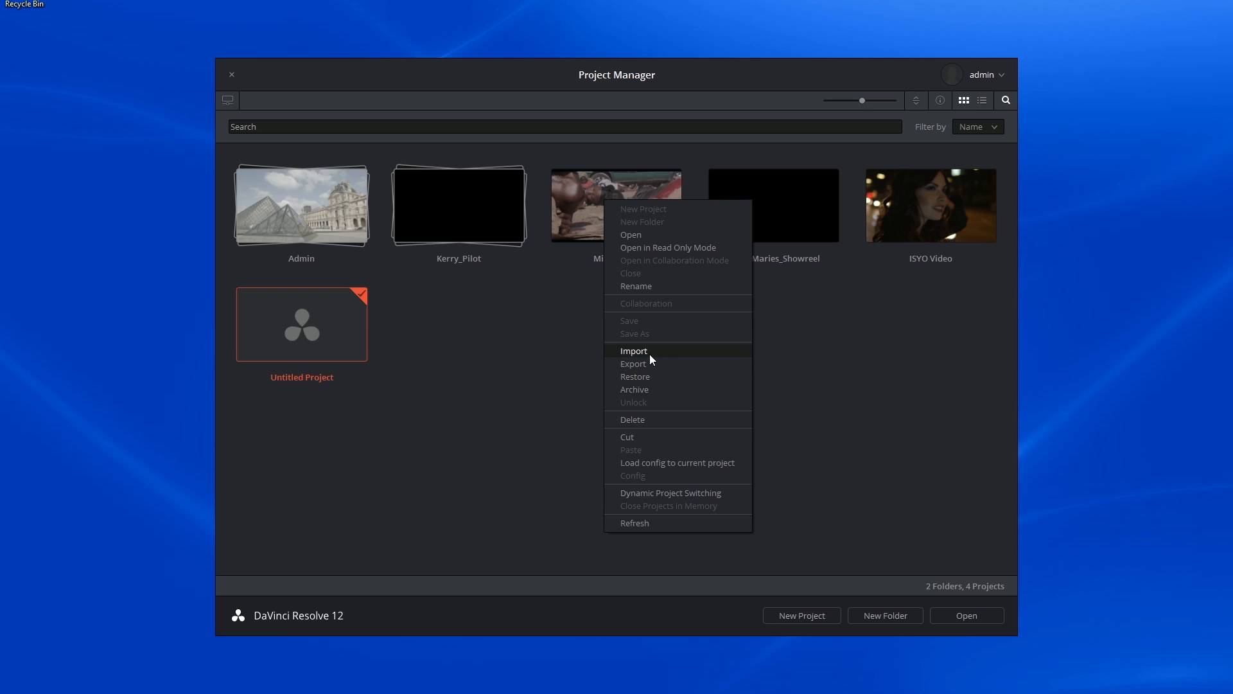
mouse_move(653, 359)
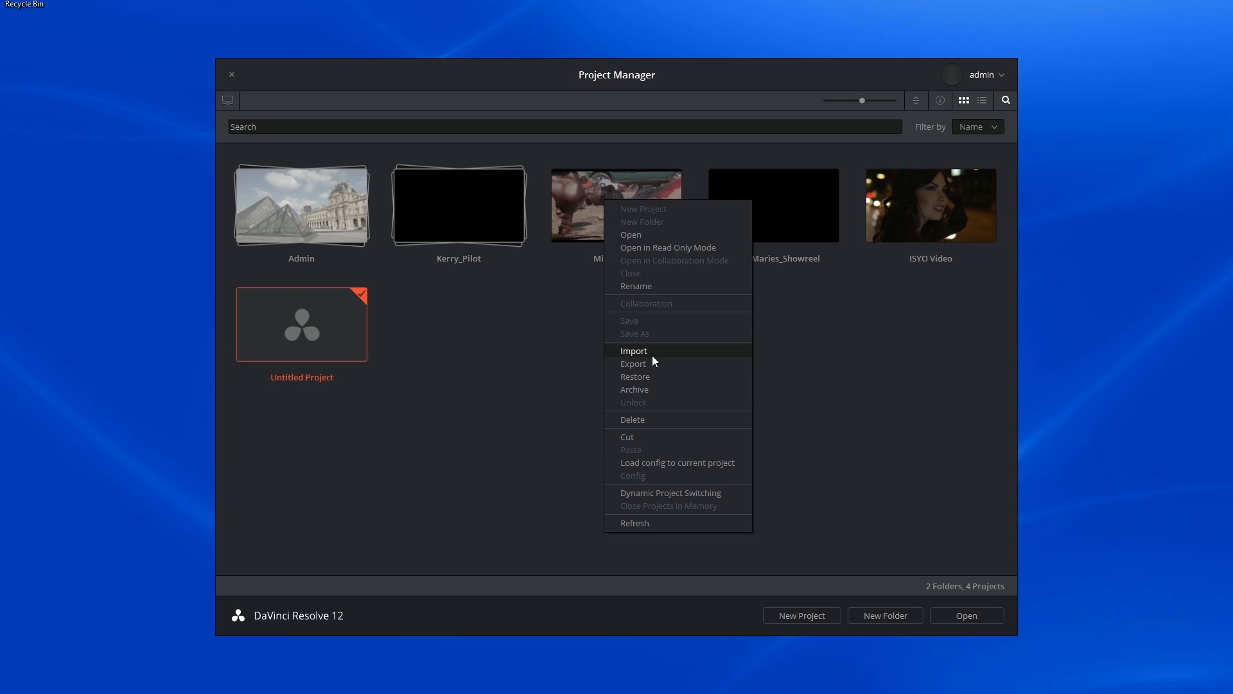
left_click(634, 350)
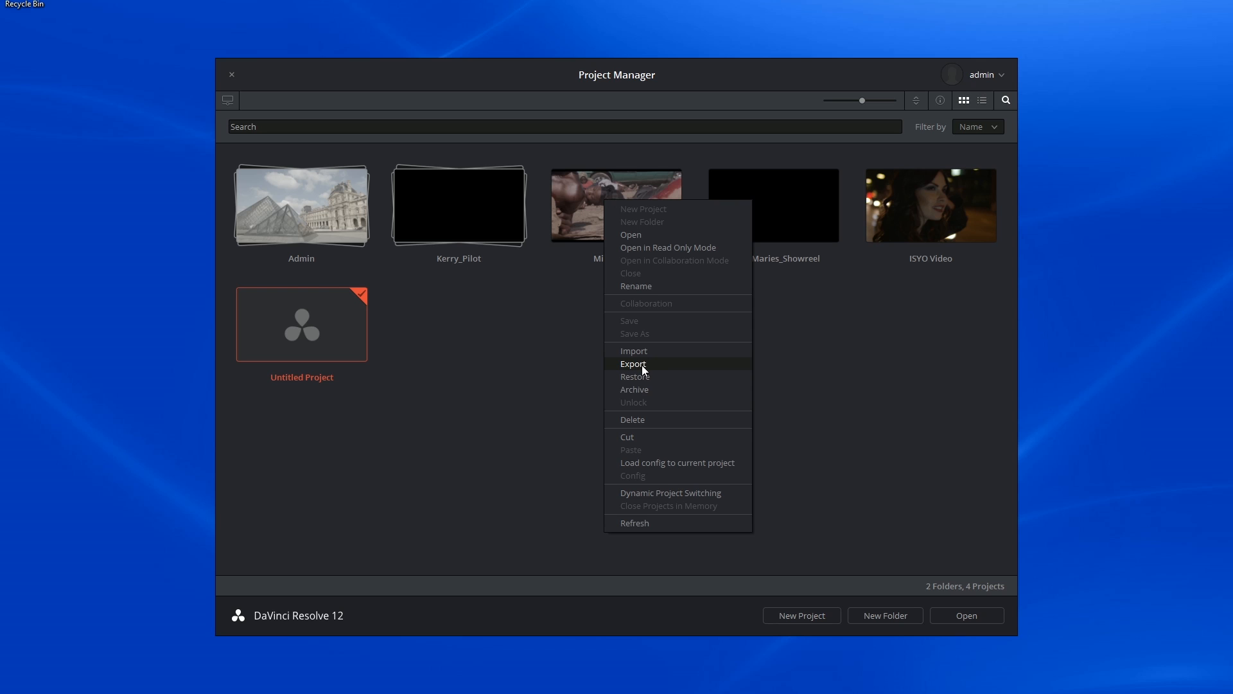
mouse_move(647, 352)
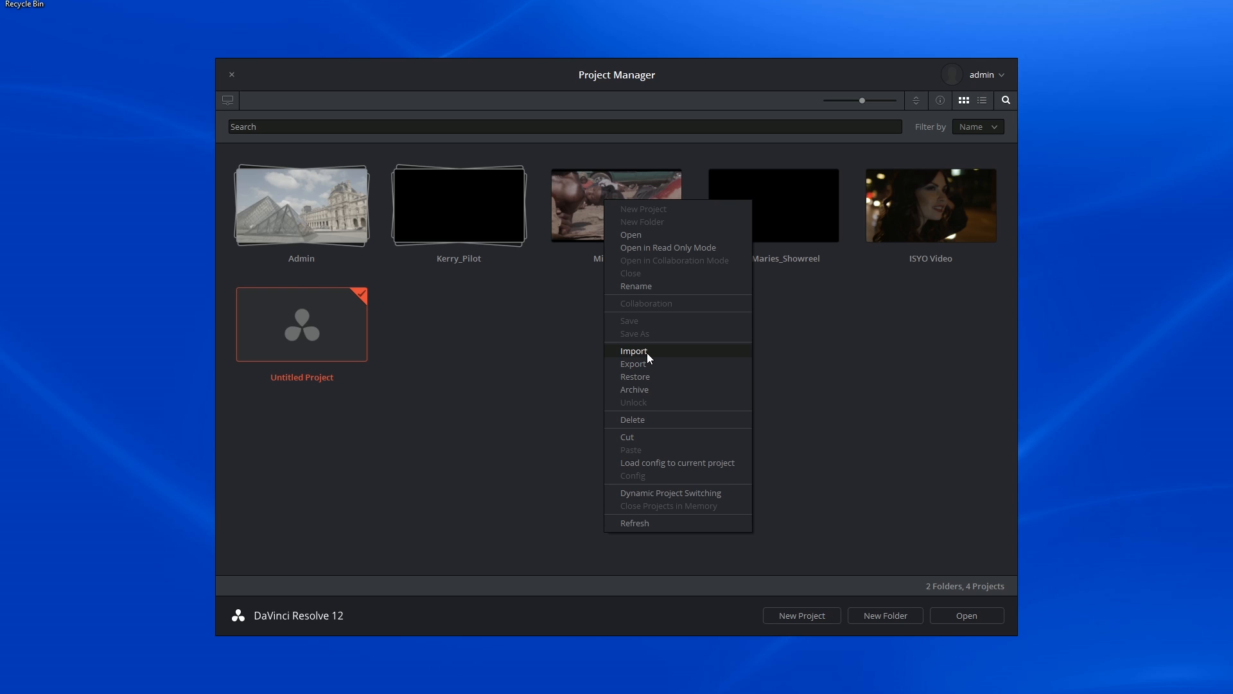
mouse_move(562, 352)
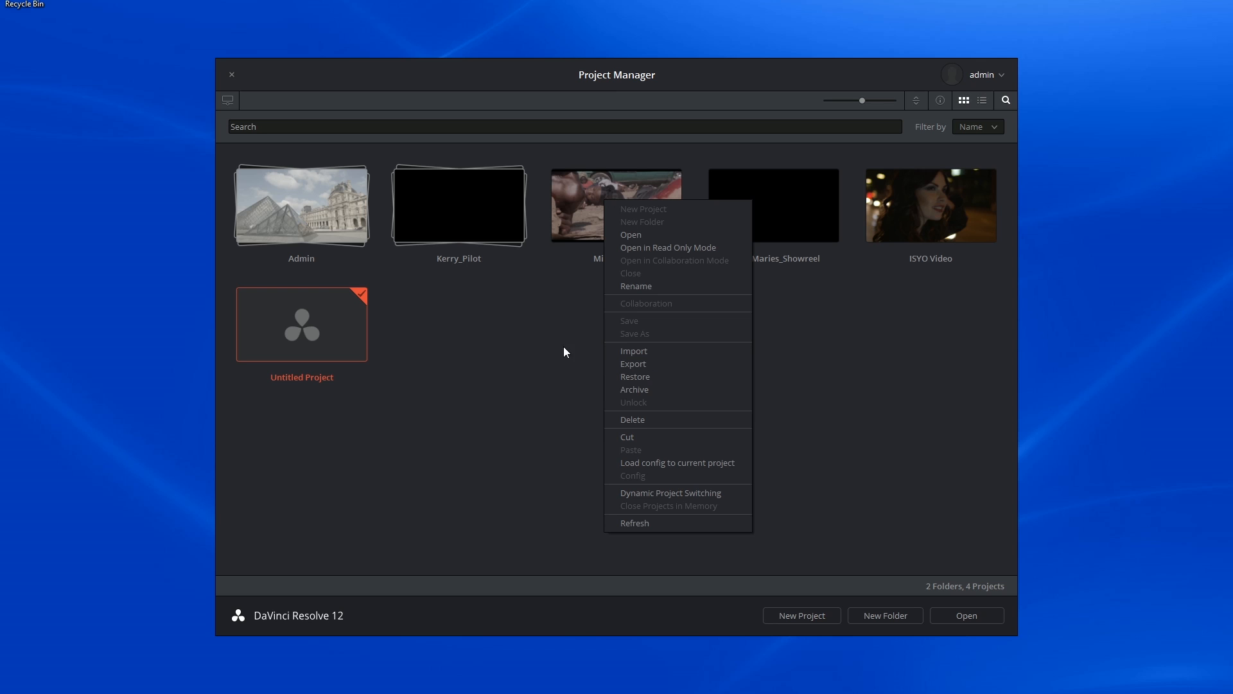
Export Middleman as Middleman.drp to the Desktop with Stills included.
left_click(642, 370)
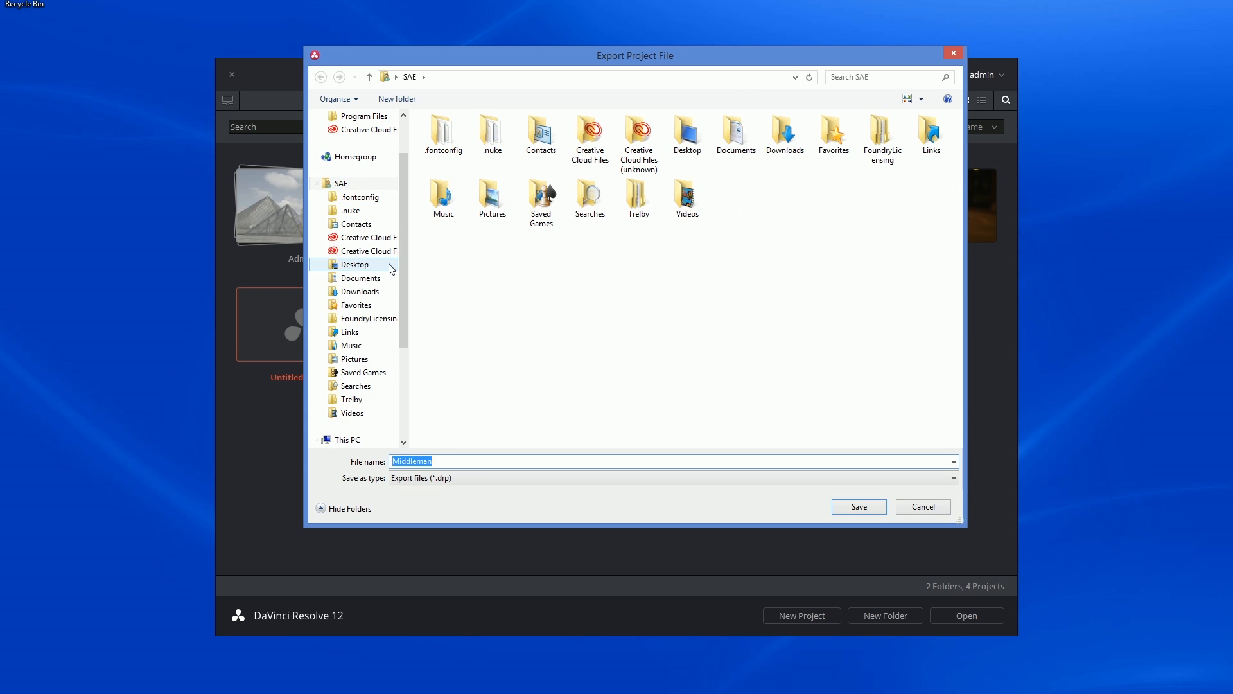
left_click(857, 506)
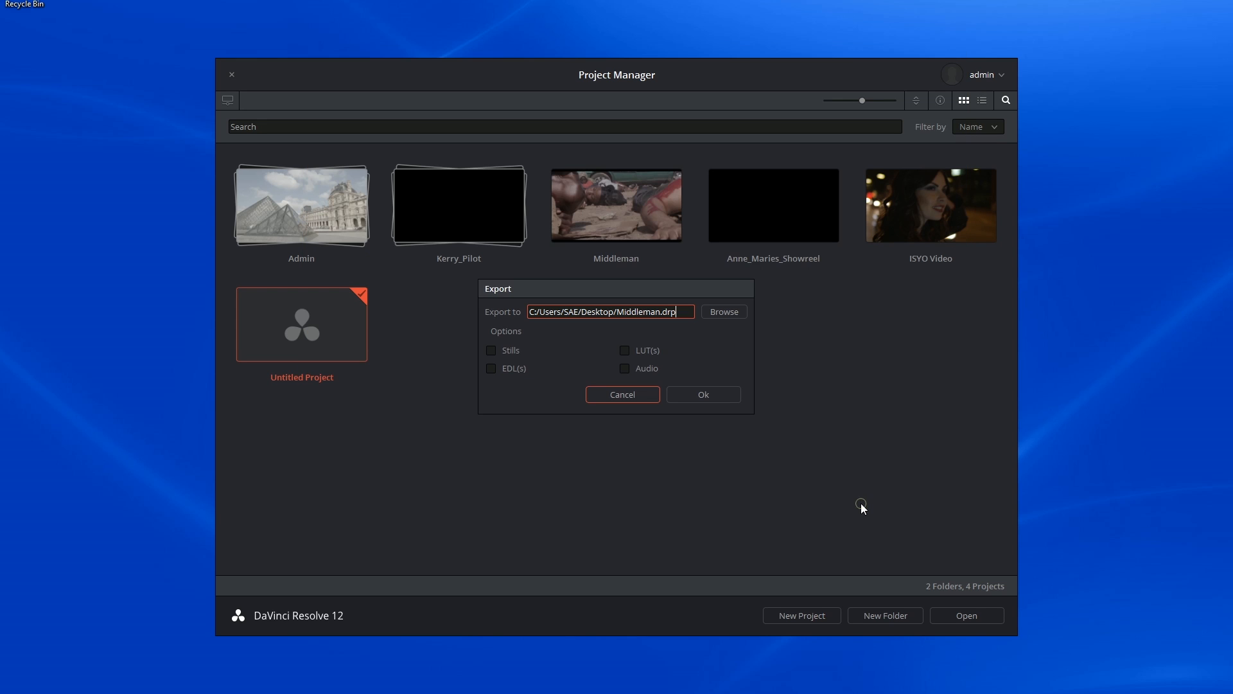
mouse_move(618, 325)
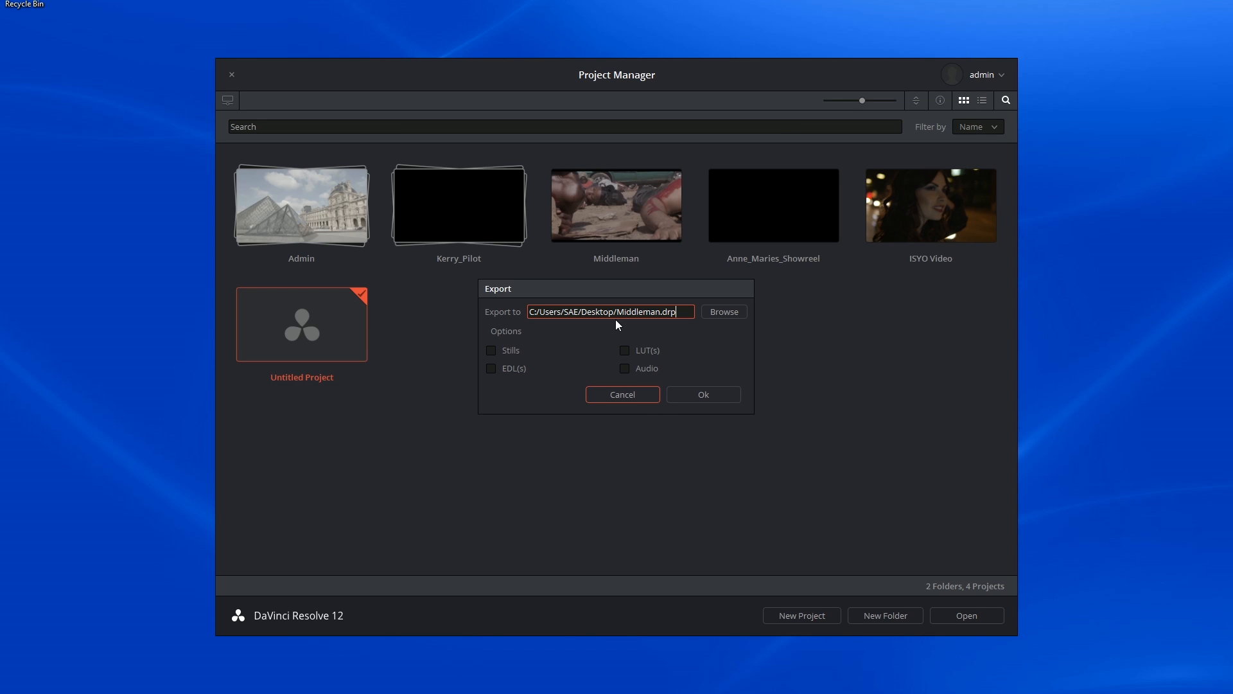
left_click(492, 349)
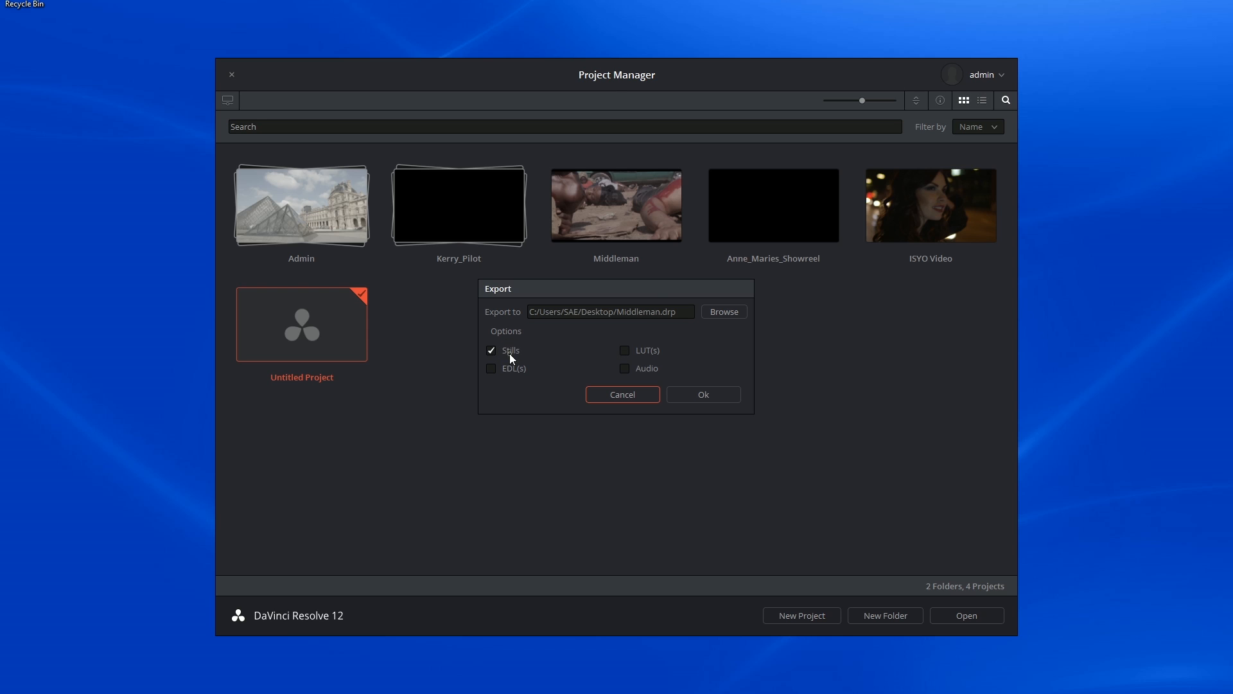
left_click(492, 368)
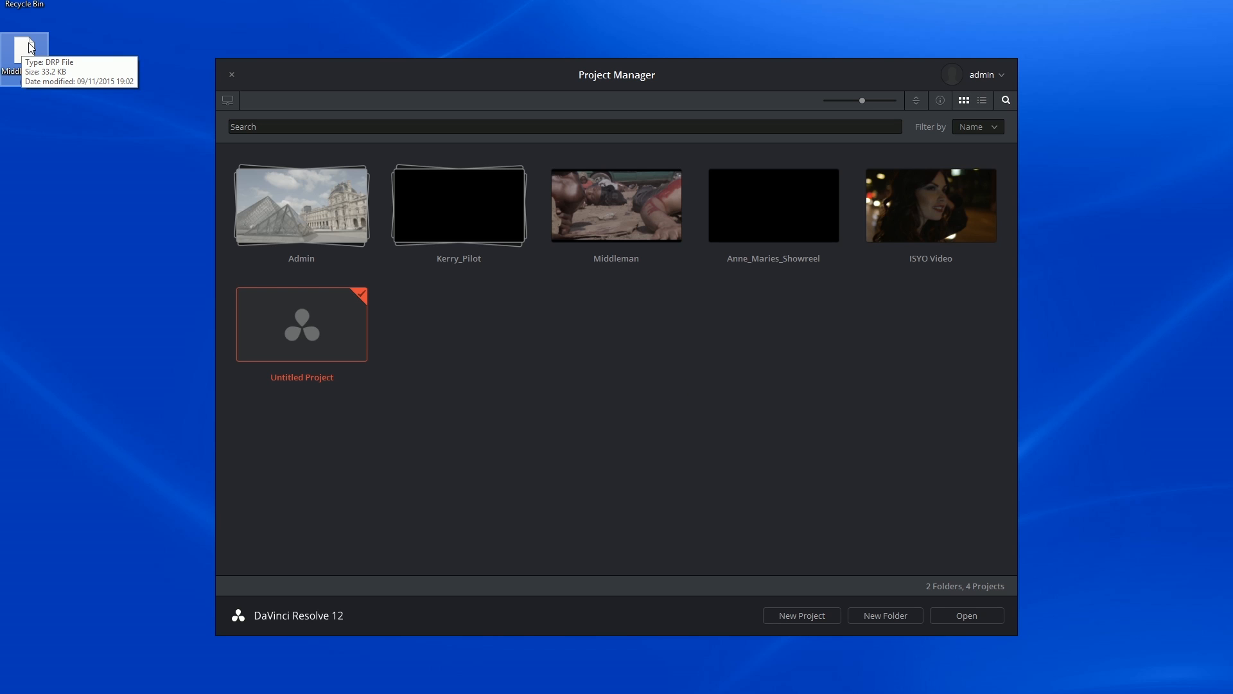
right_click(624, 385)
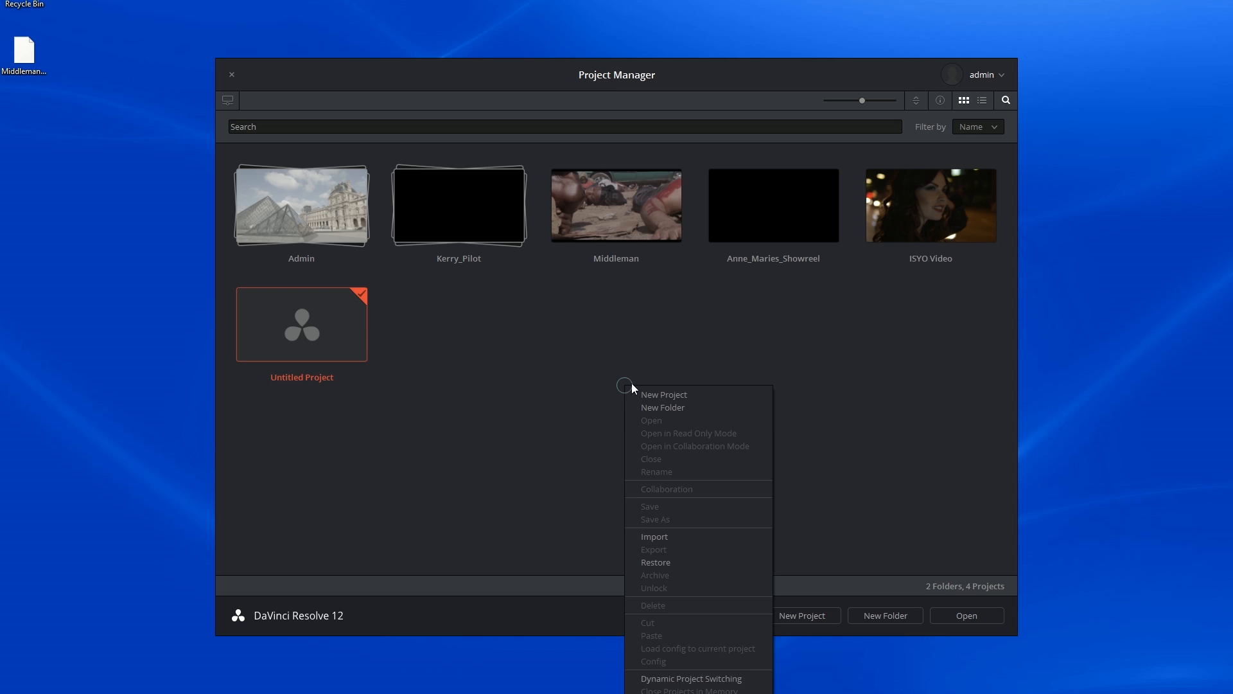
left_click(654, 536)
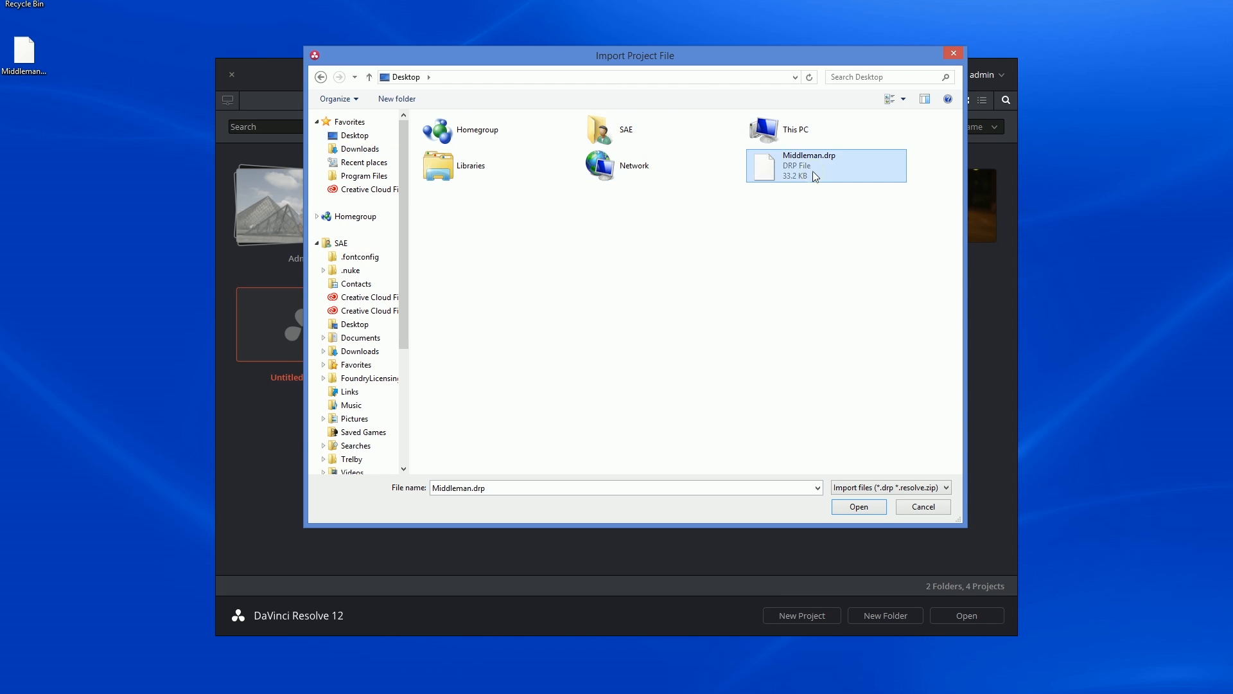
left_click(858, 506)
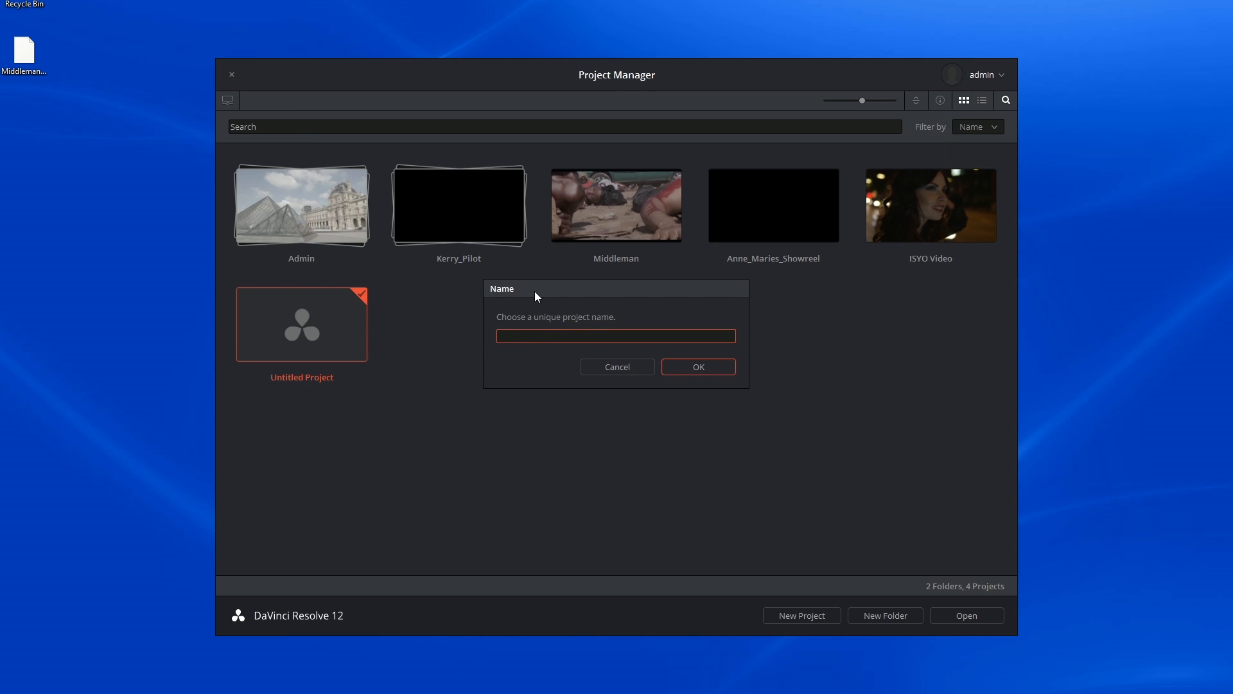
left_click_drag(534, 288, 594, 306)
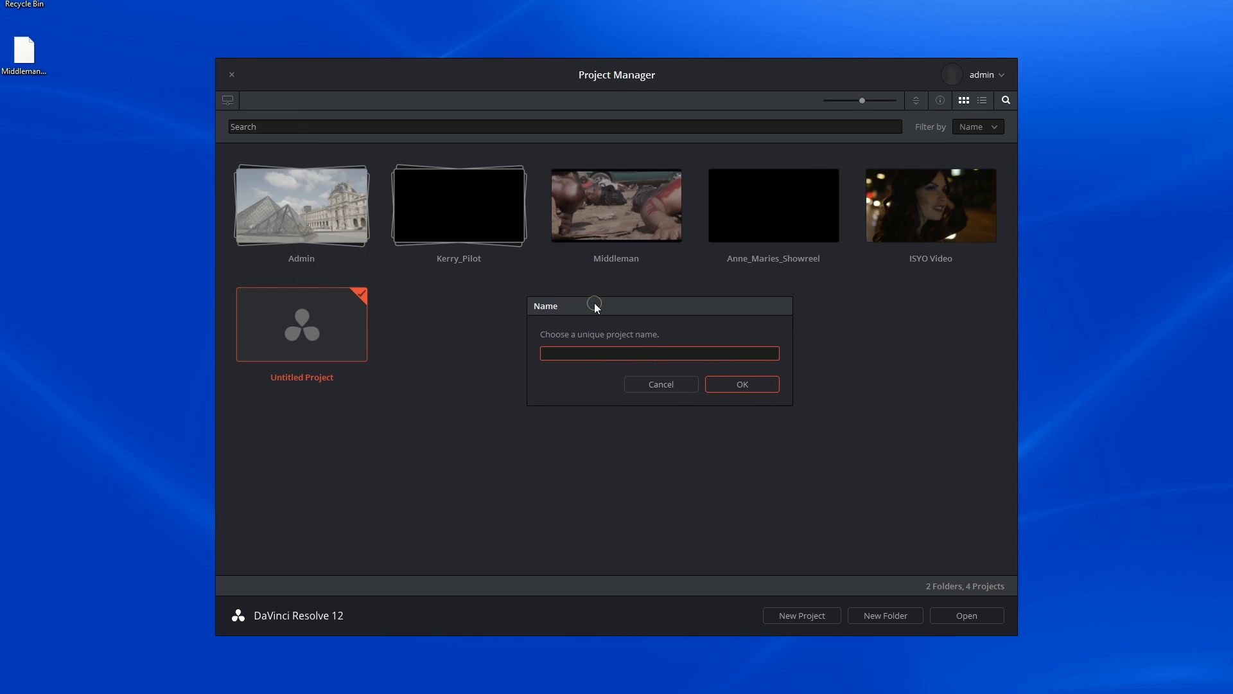
type("Midd")
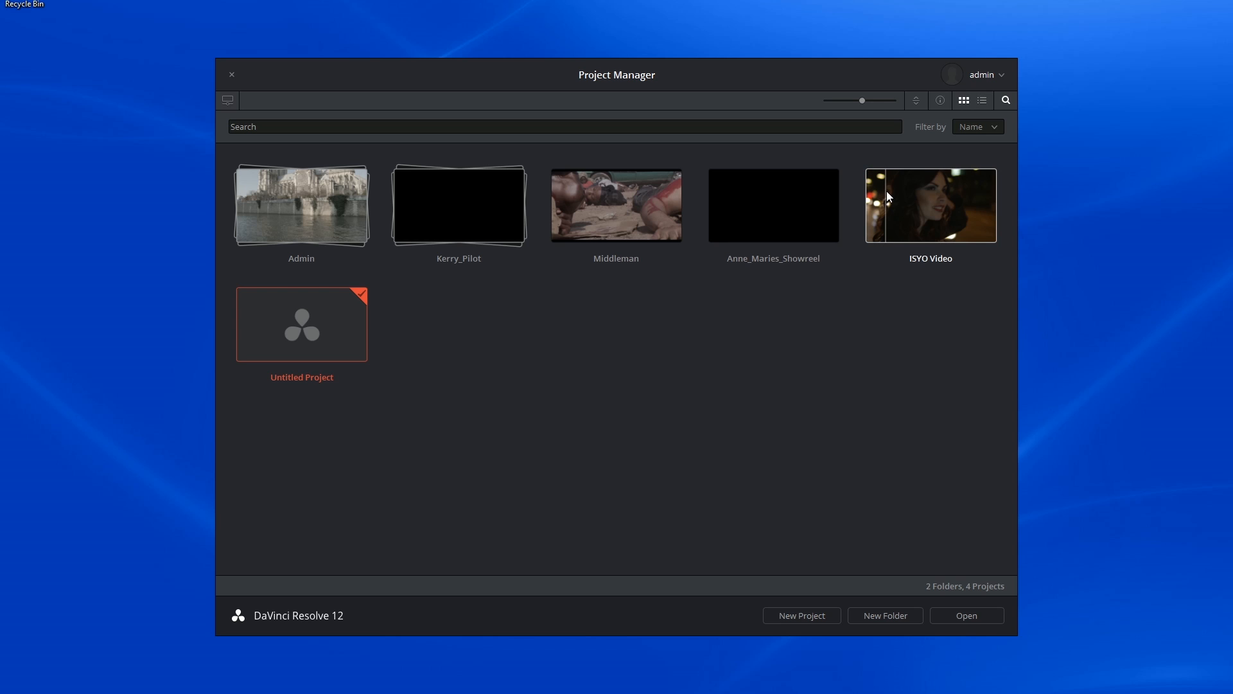
right_click(930, 206)
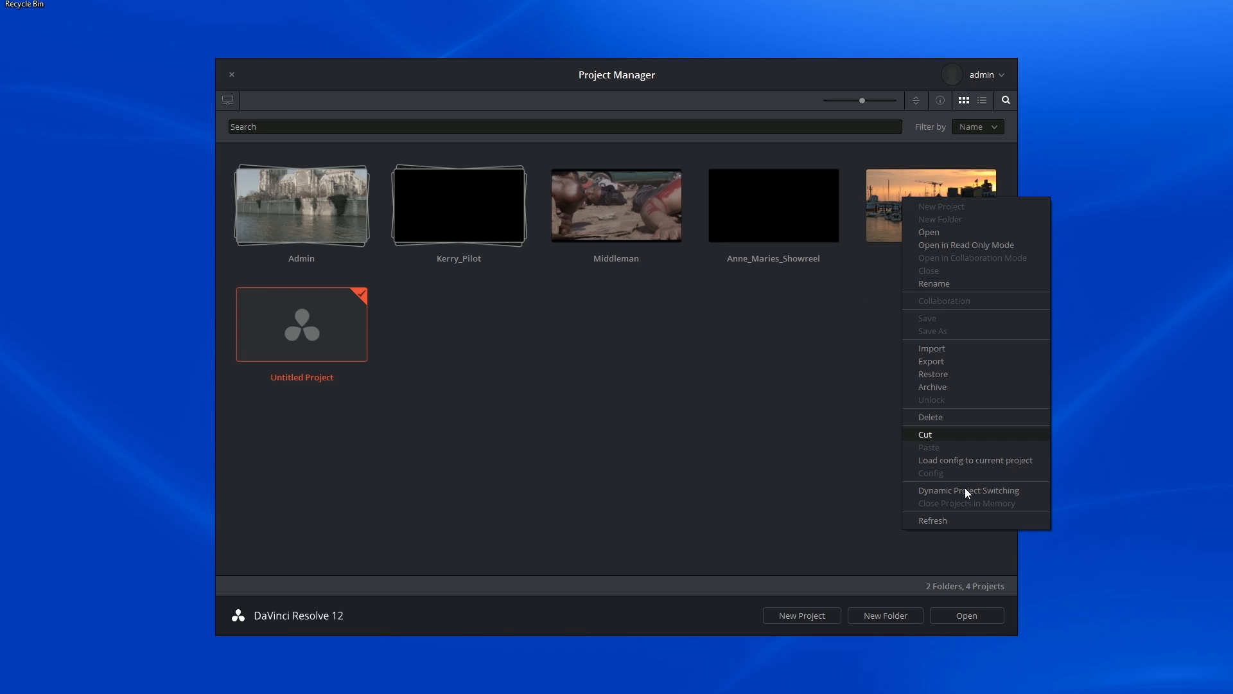
mouse_move(975, 460)
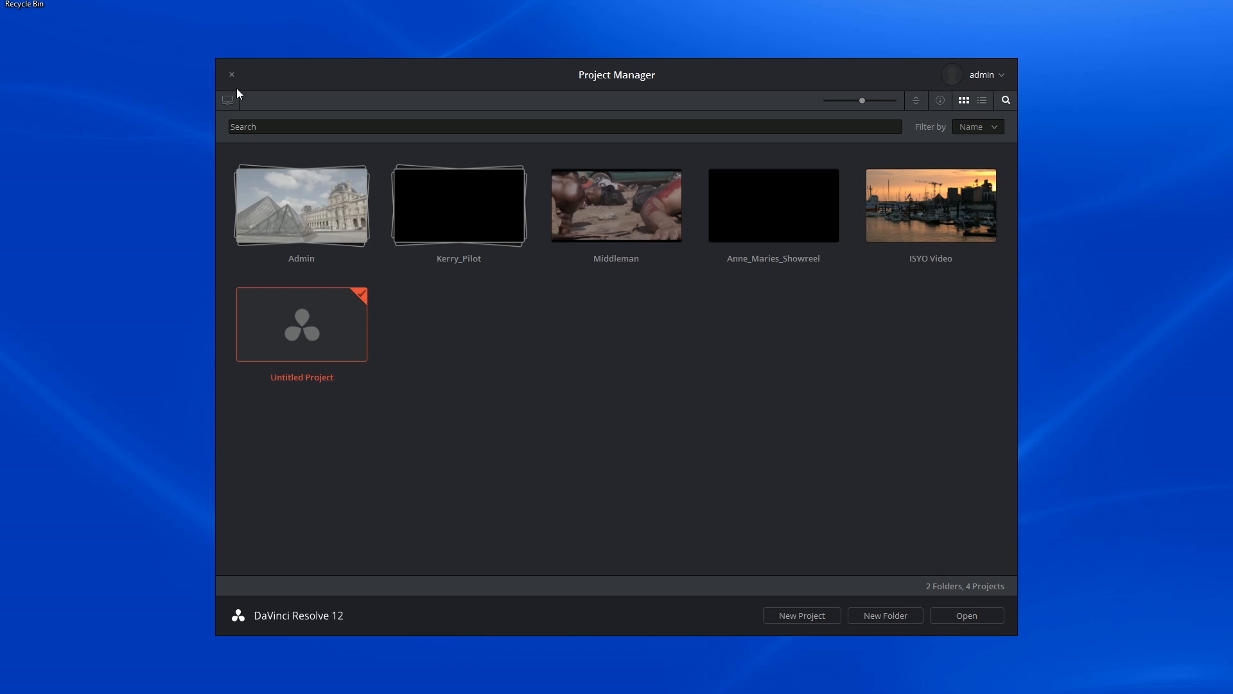
left_click(227, 101)
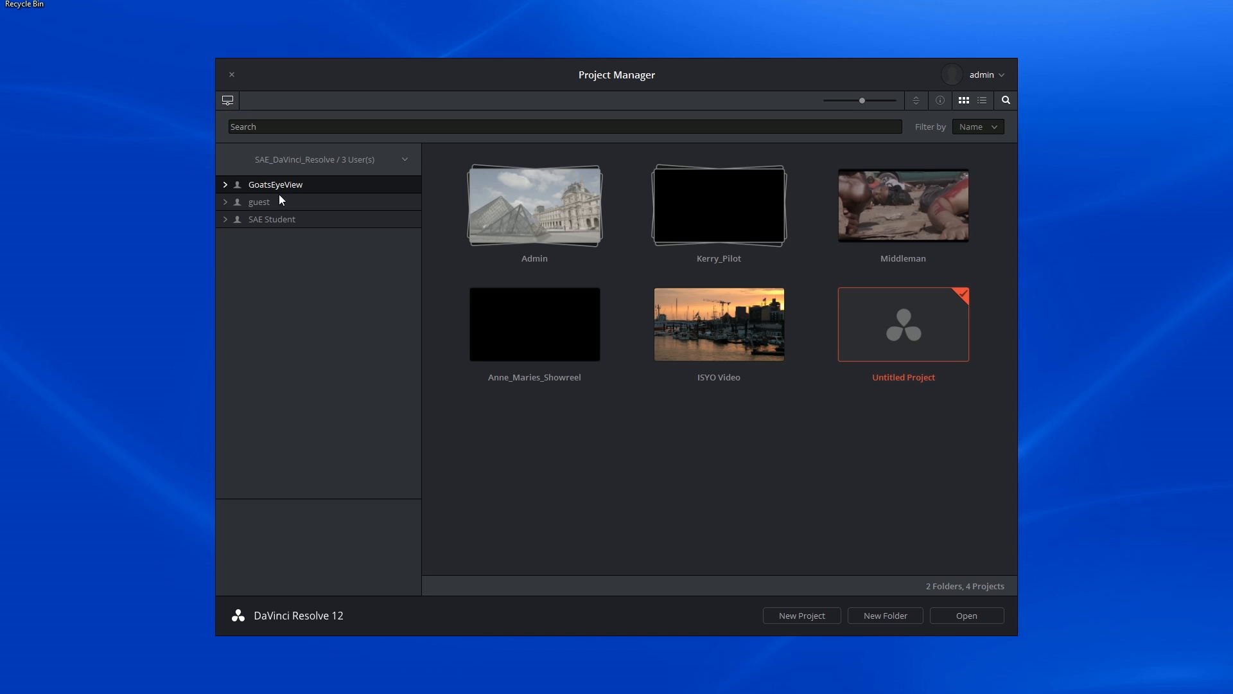
left_click(224, 220)
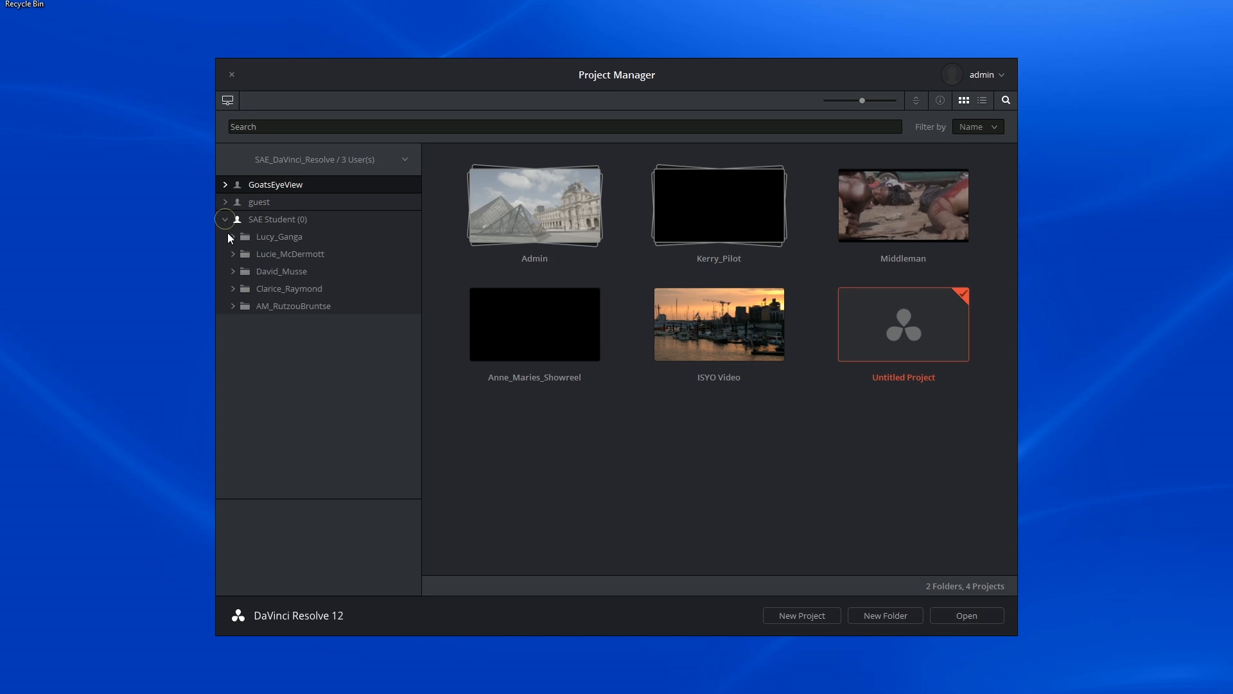
left_click(225, 201)
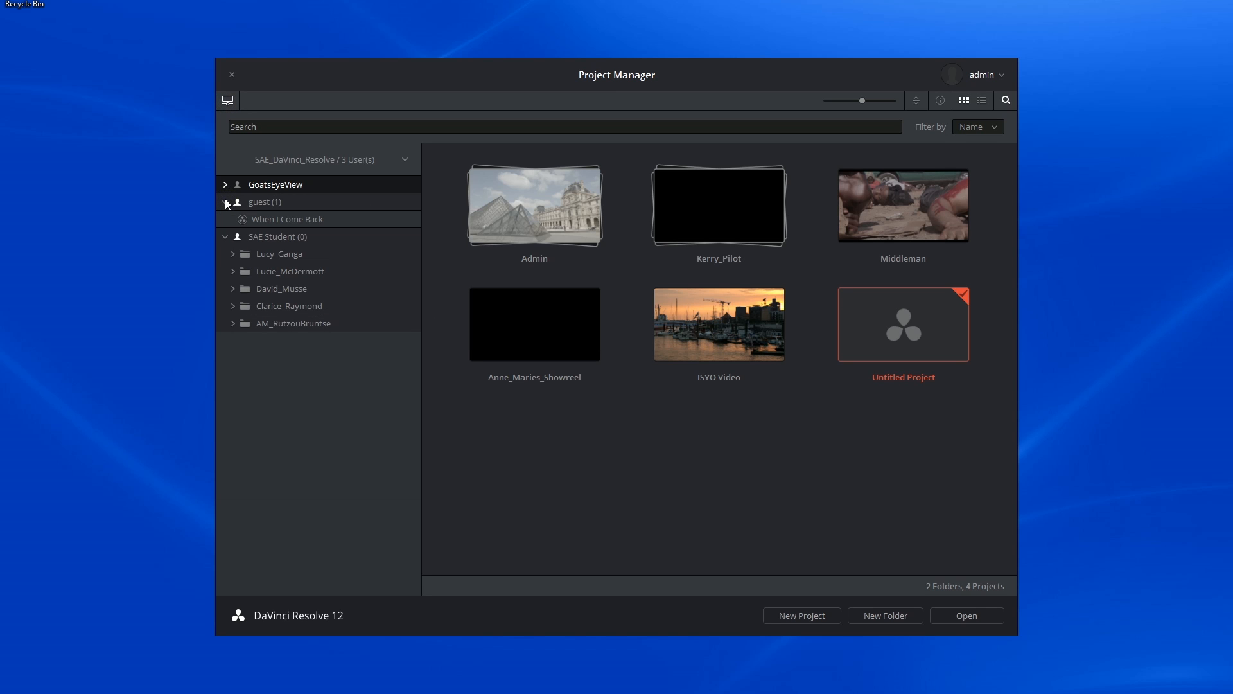
left_click(233, 306)
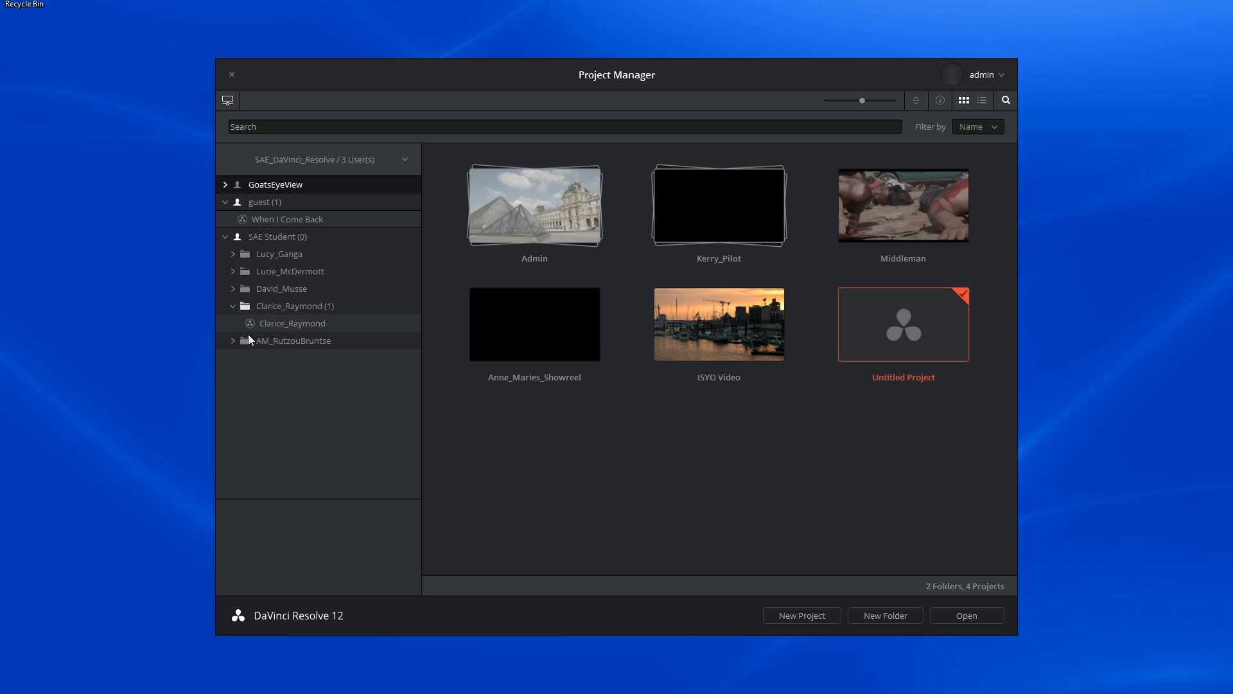
right_click(291, 323)
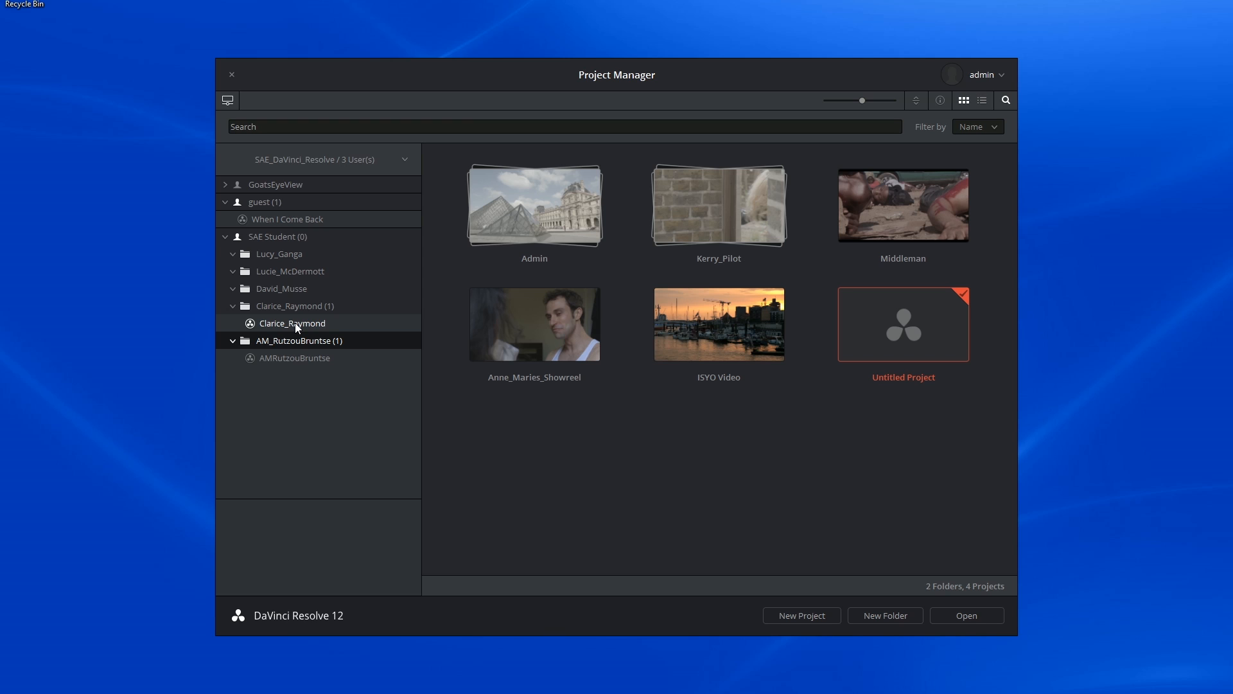
double_click(902, 206)
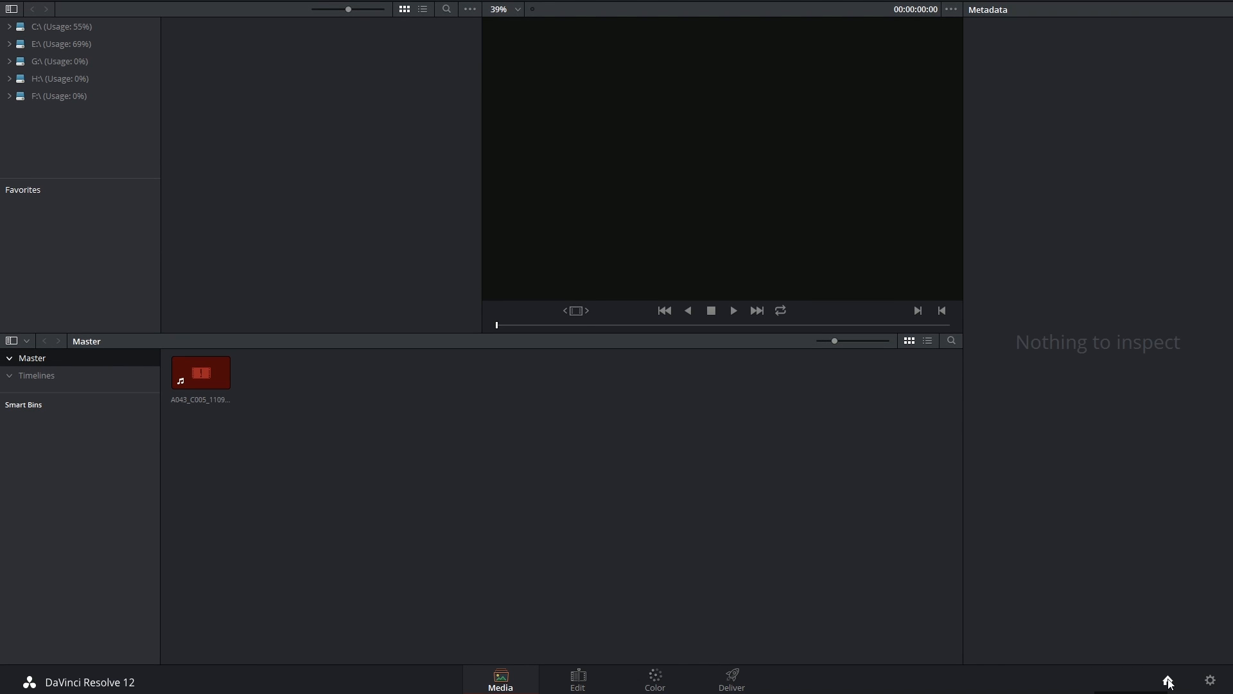
Reopen the Project Manager from the Media page and browse into the Kerry_Pilot folder.
left_click(1168, 681)
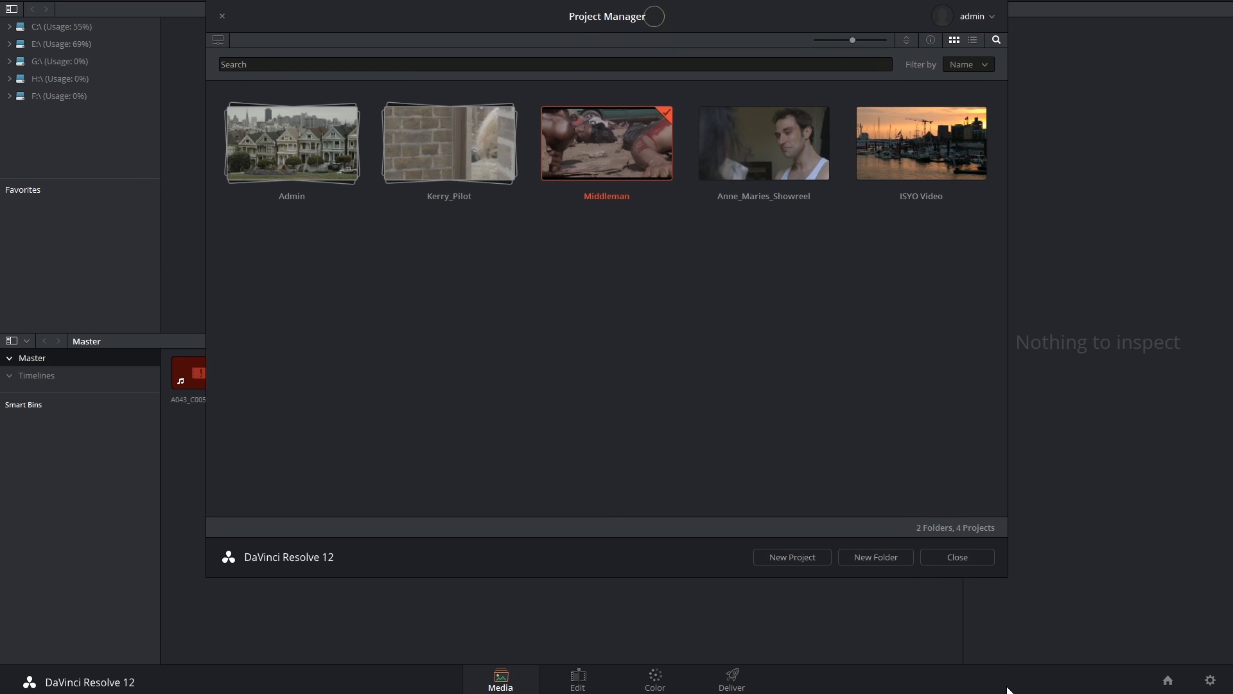
double_click(449, 143)
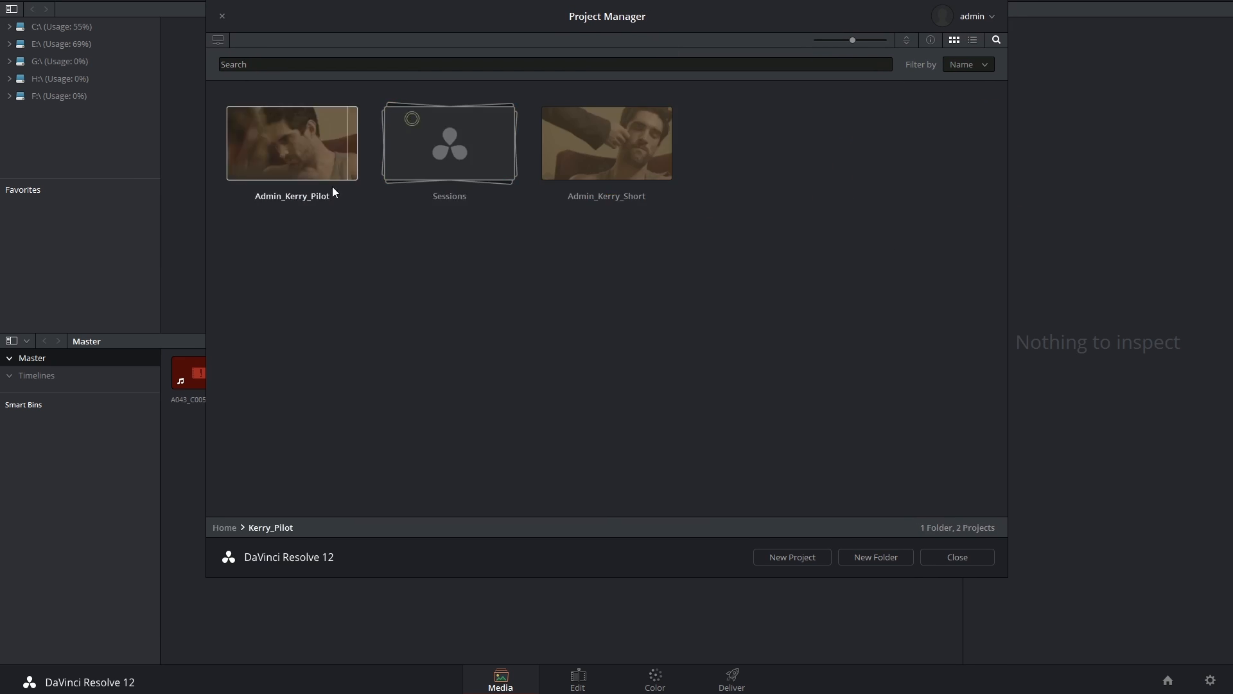